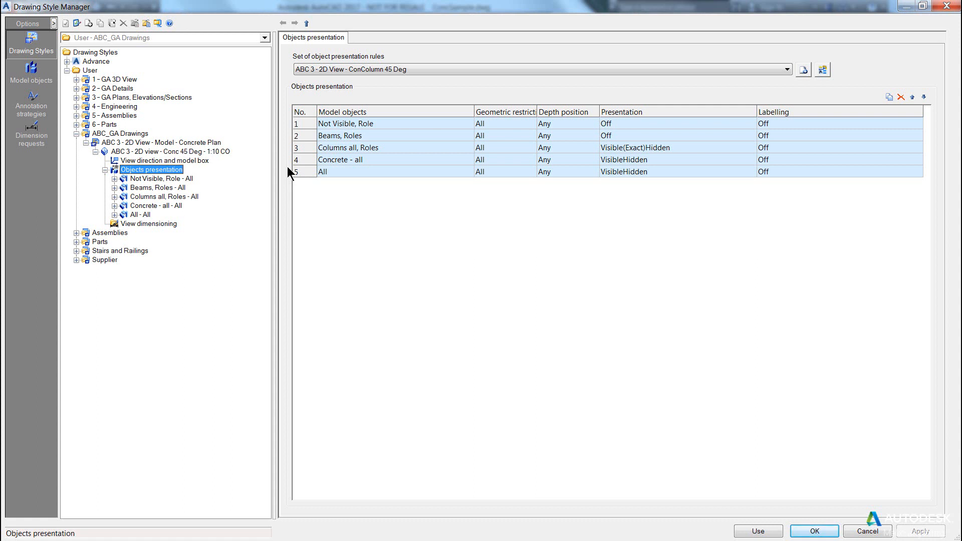
{"action": "mouse_move", "coordinate": [303, 165]}
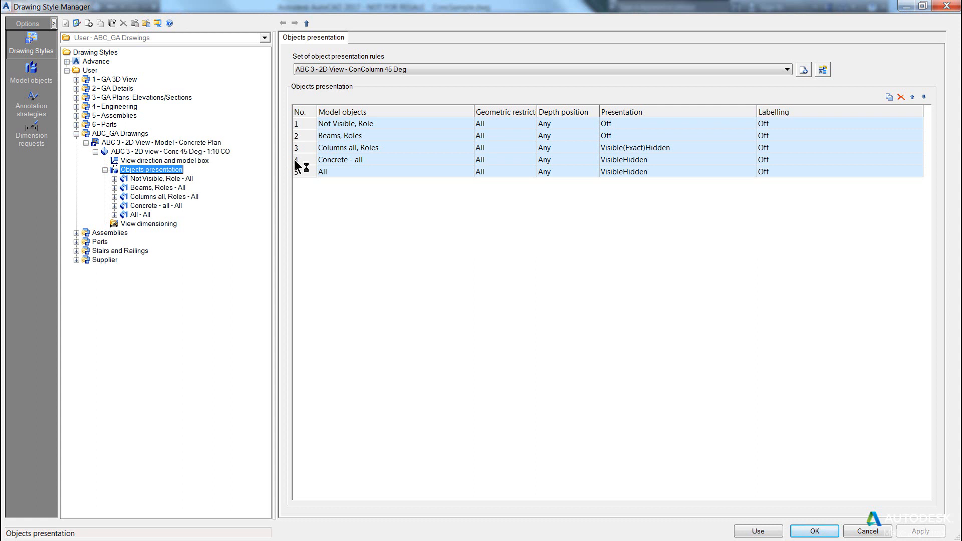
- Select the 'Columns all, Roles' presentation rule in the concrete 45° view style
{"action": "left_click", "coordinate": [348, 147]}
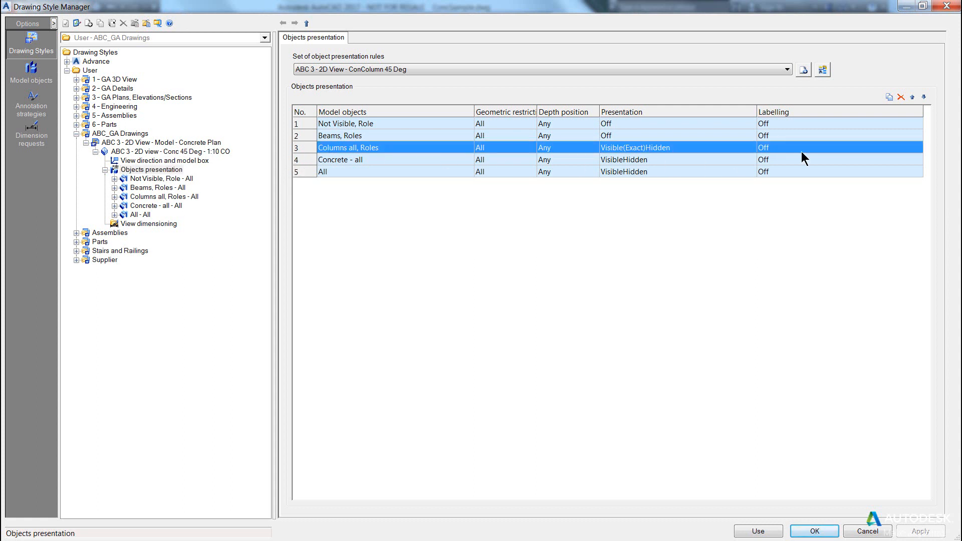
{"action": "mouse_move", "coordinate": [316, 157]}
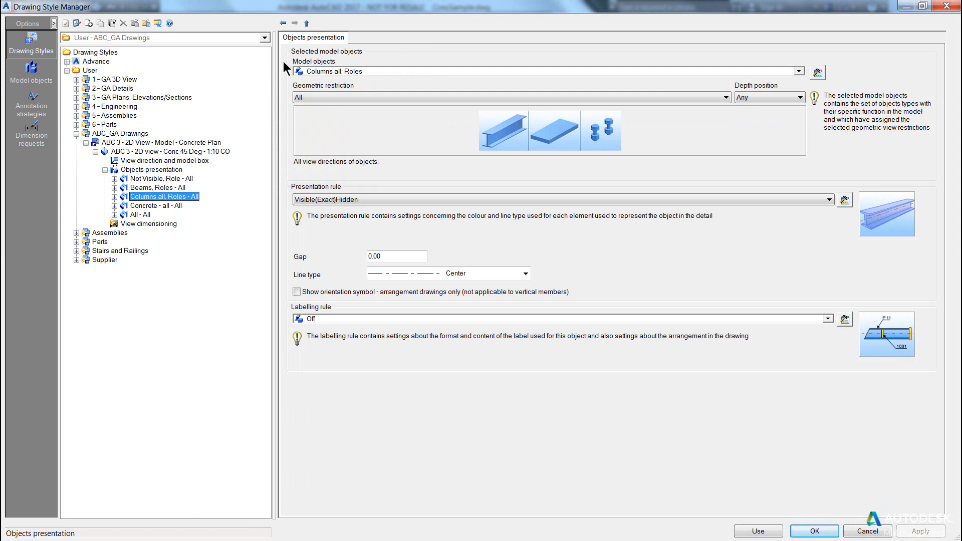
{"action": "mouse_move", "coordinate": [433, 75]}
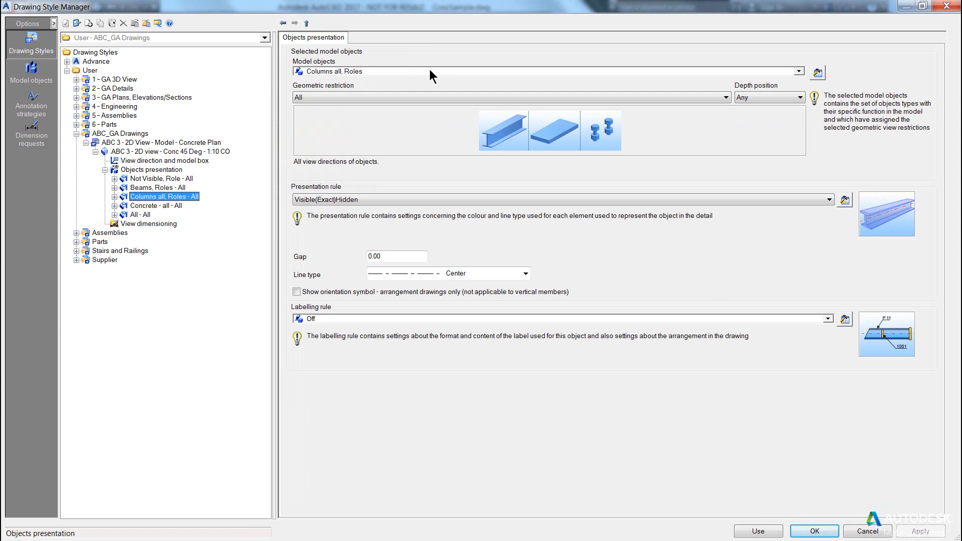
{"action": "mouse_move", "coordinate": [382, 157]}
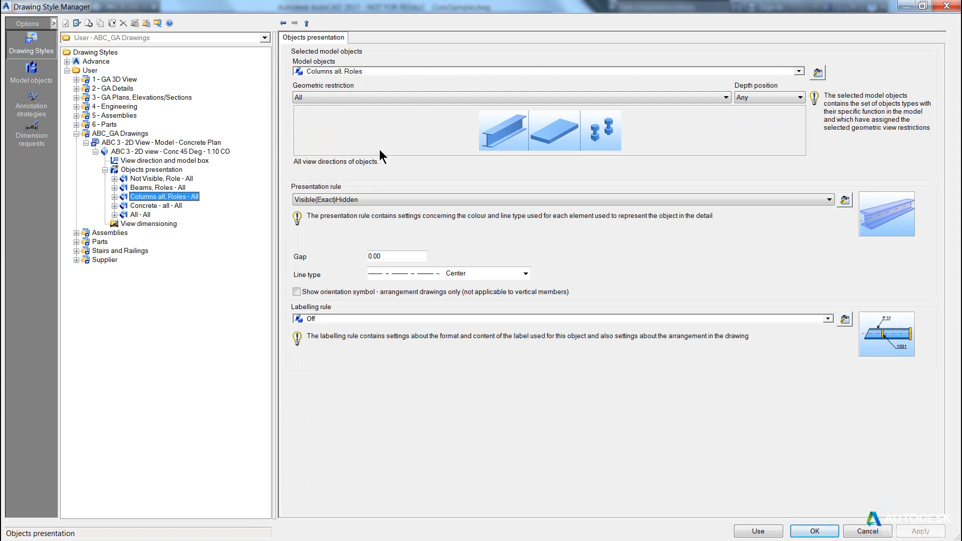
{"action": "mouse_move", "coordinate": [404, 347]}
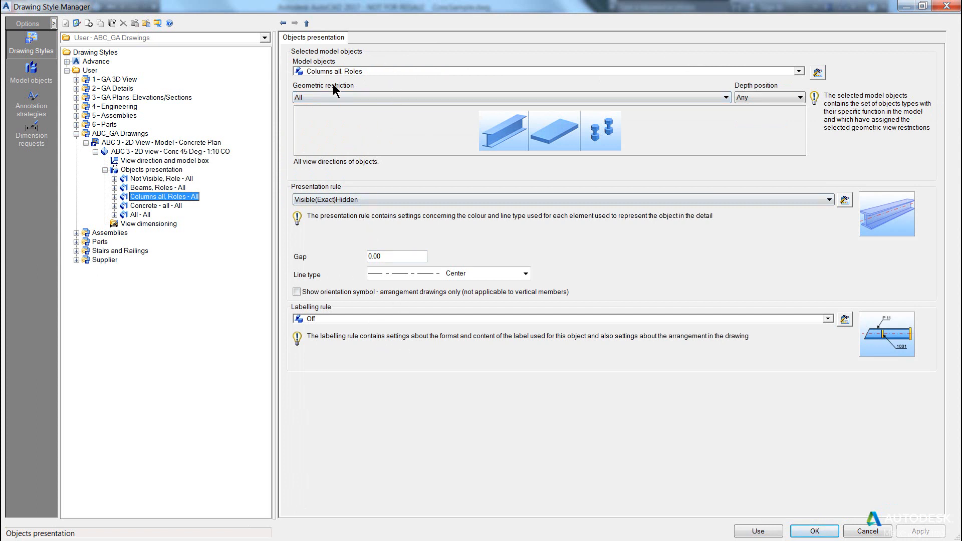
- Label the columns with the Beams 'Section Name 45 Deg' rule and use the style for a detail
{"action": "left_click", "coordinate": [828, 319]}
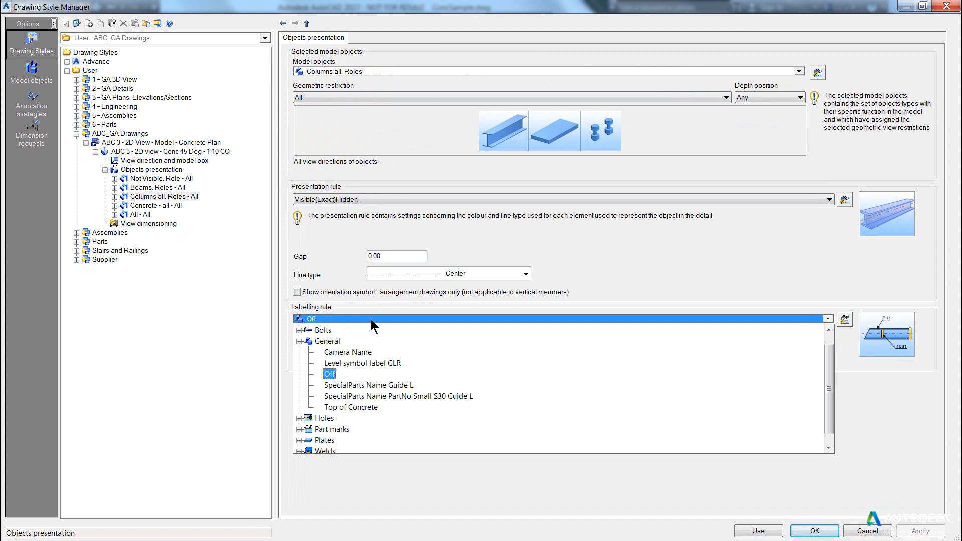
{"action": "mouse_move", "coordinate": [310, 352]}
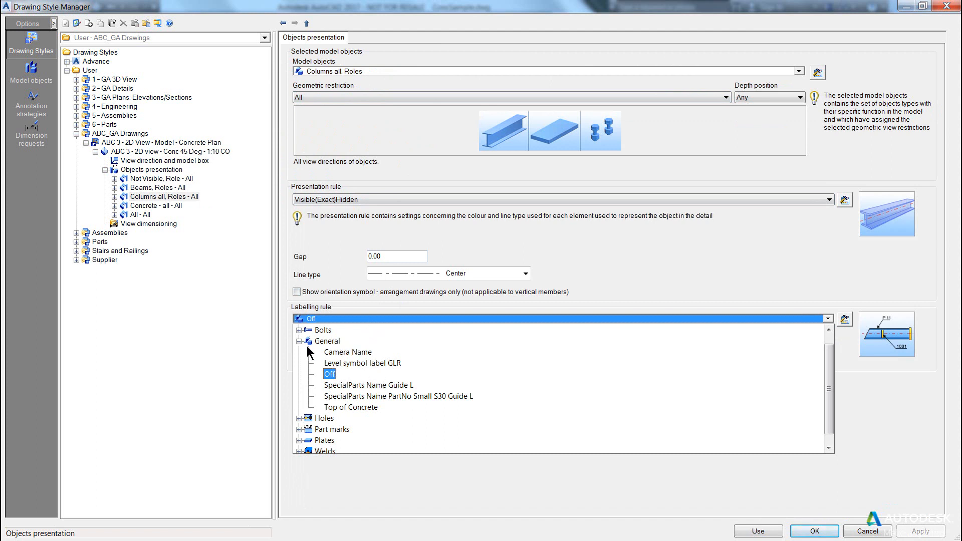
{"action": "left_click", "coordinate": [299, 341]}
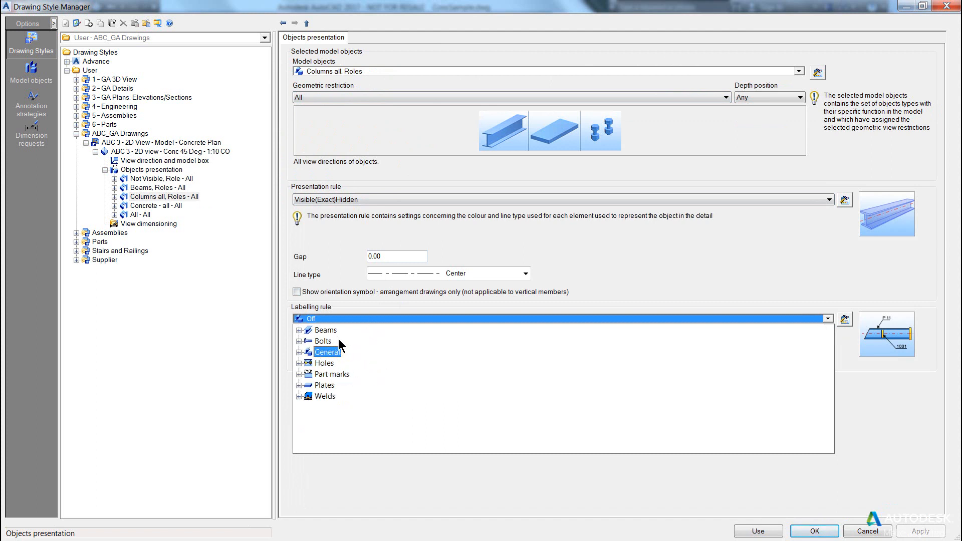
{"action": "left_click", "coordinate": [299, 329]}
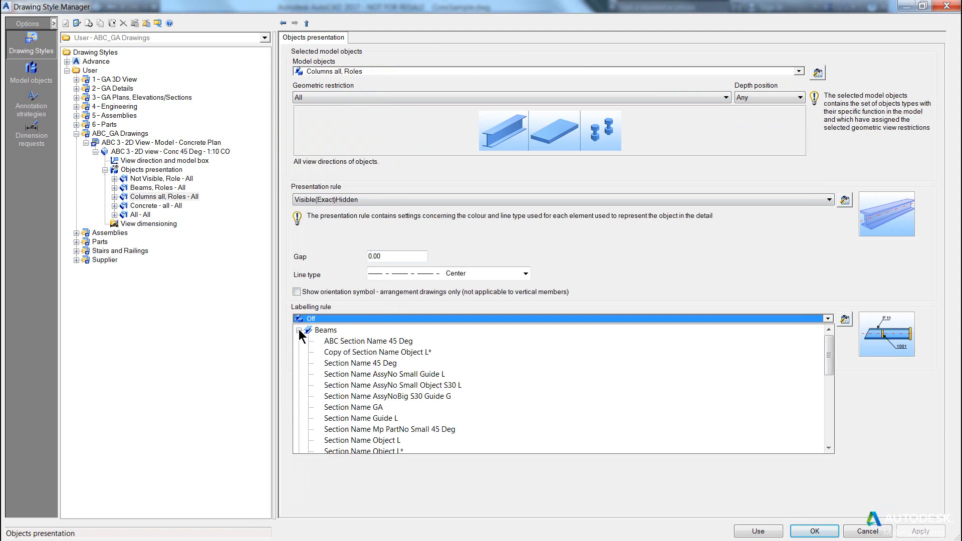
{"action": "mouse_move", "coordinate": [393, 350]}
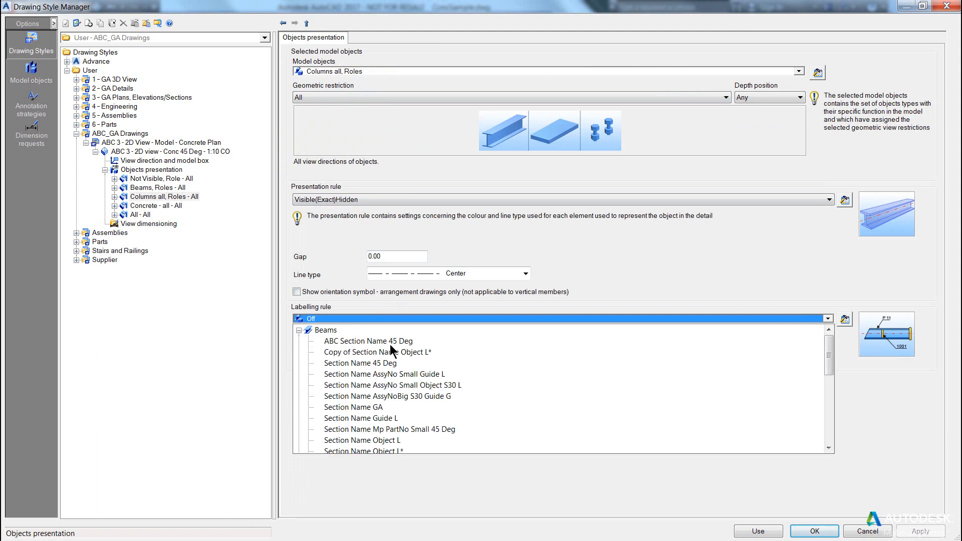
{"action": "left_click", "coordinate": [360, 363]}
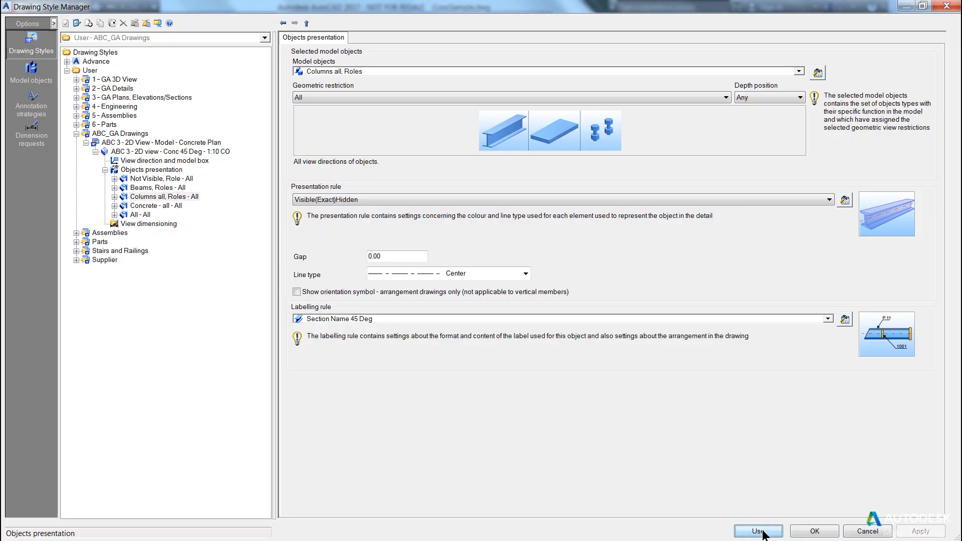
{"action": "left_click", "coordinate": [757, 531]}
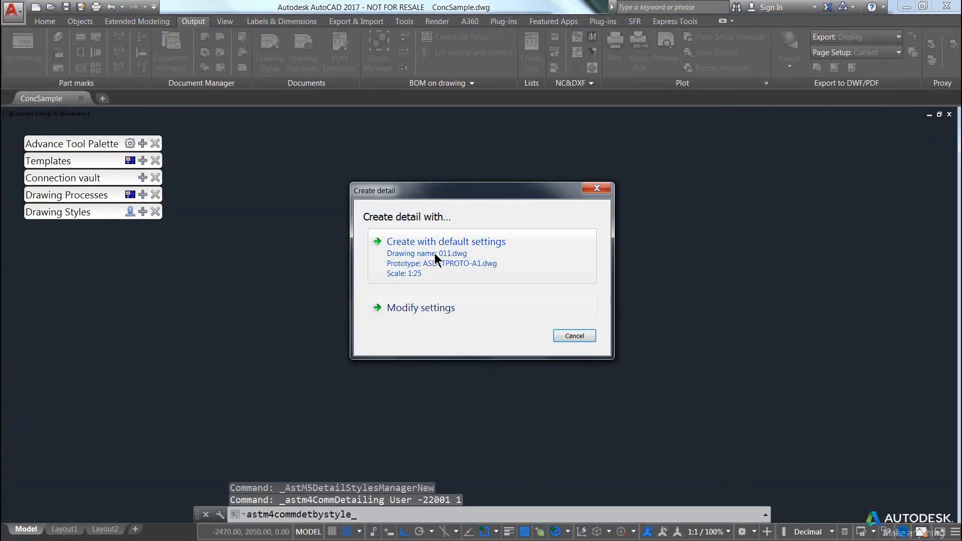
- Create detail 011 with default settings, inspect the 200 UB 18.2 labels, then close it
{"action": "left_click", "coordinate": [446, 241]}
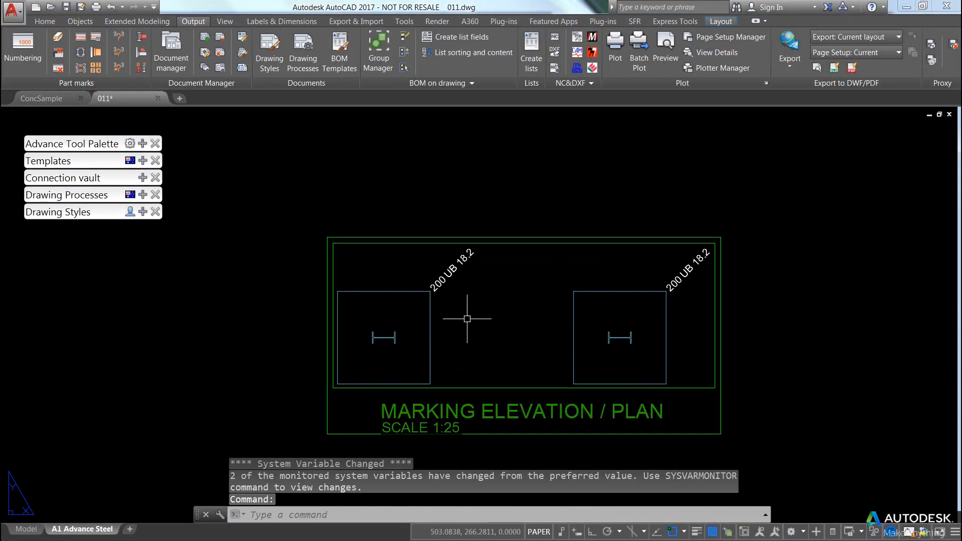
{"action": "mouse_move", "coordinate": [660, 276]}
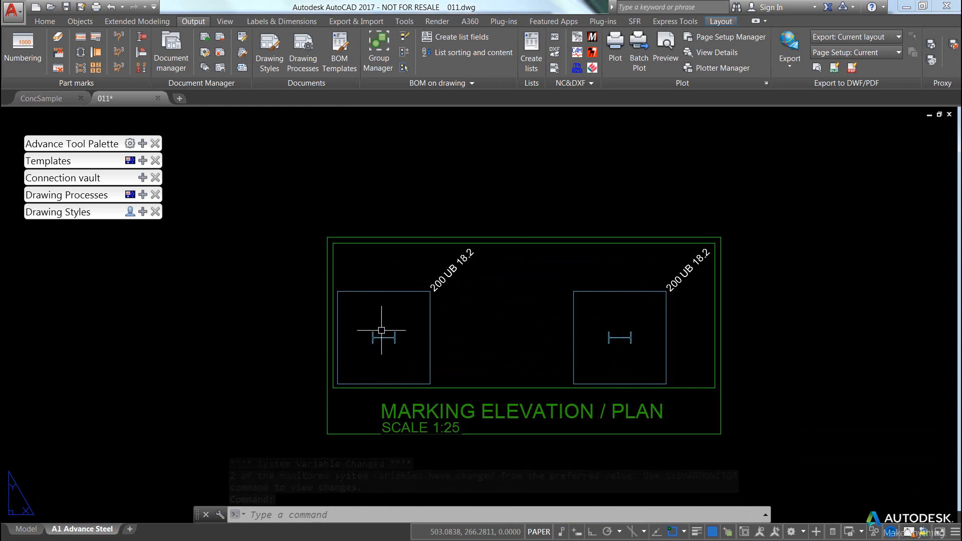
{"action": "mouse_move", "coordinate": [440, 295]}
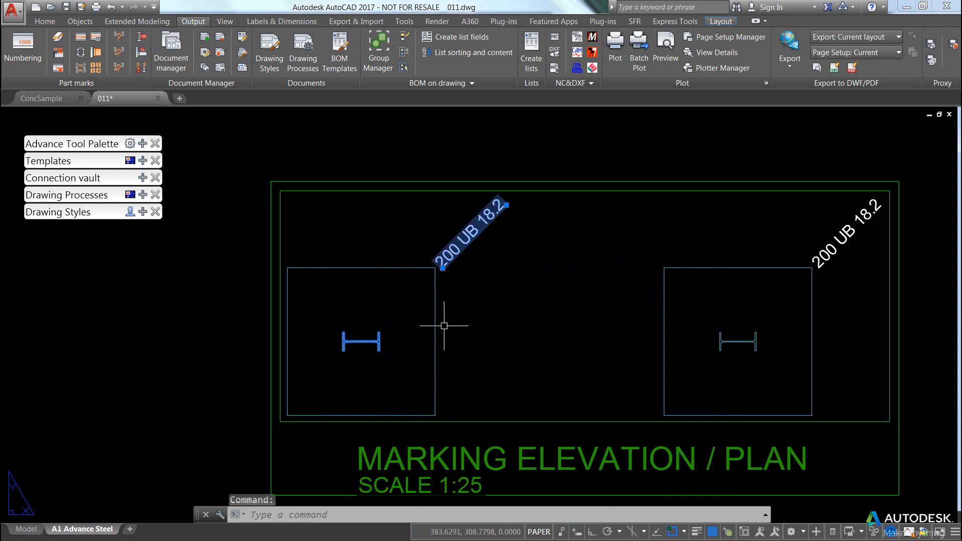
{"action": "mouse_move", "coordinate": [446, 312]}
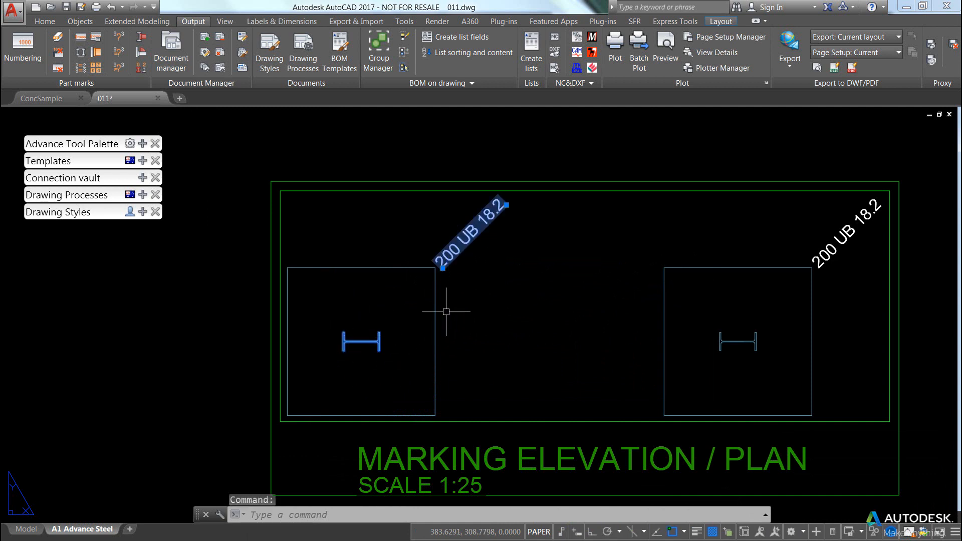
{"action": "key", "text": "Escape"}
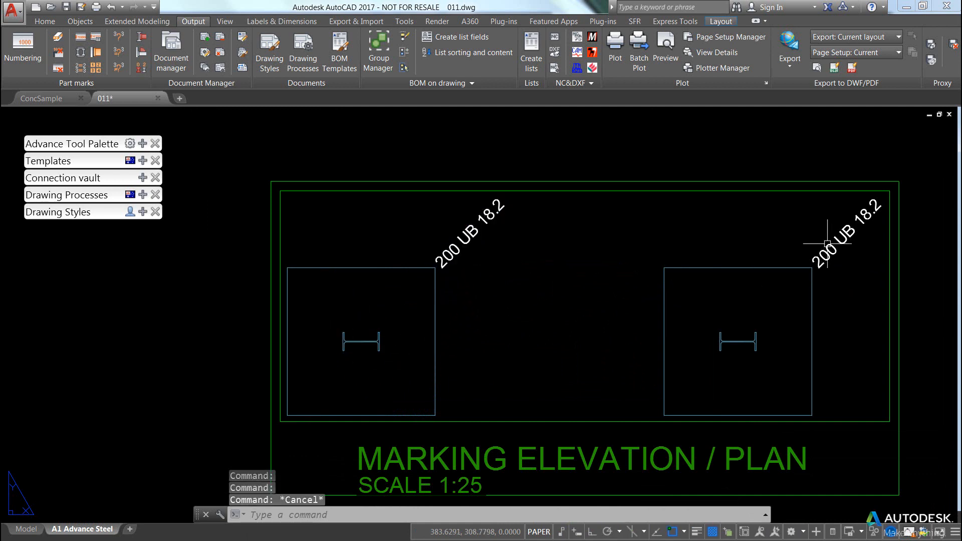
{"action": "mouse_move", "coordinate": [514, 240]}
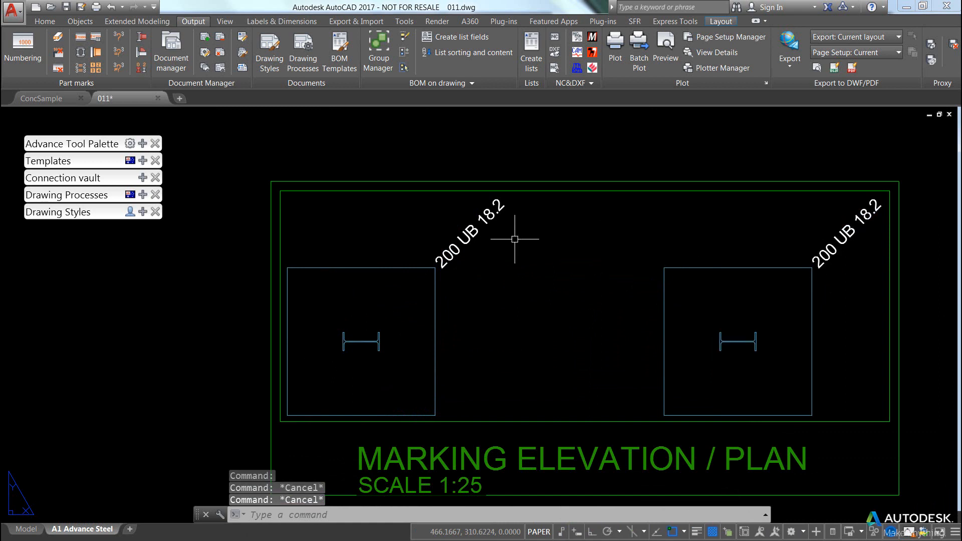
{"action": "mouse_move", "coordinate": [473, 238]}
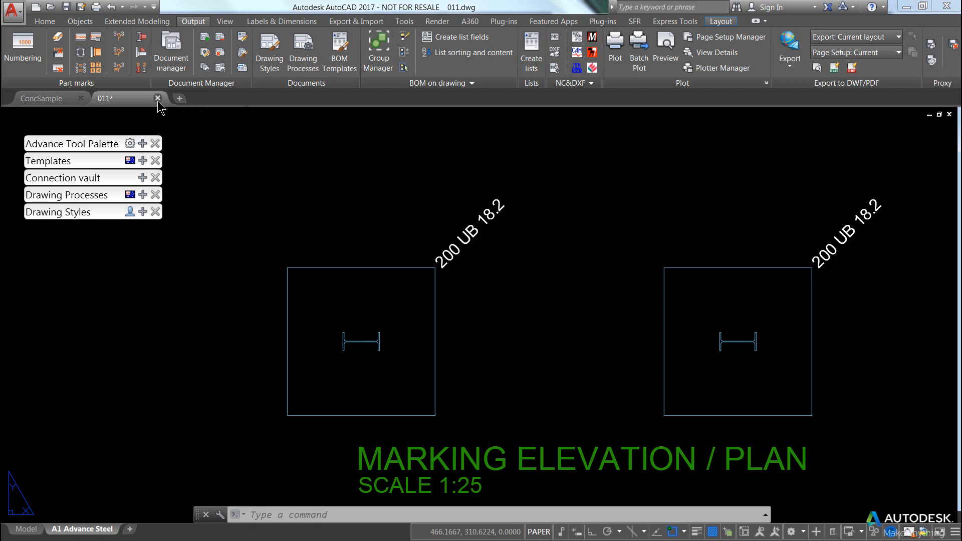
{"action": "left_click", "coordinate": [157, 98]}
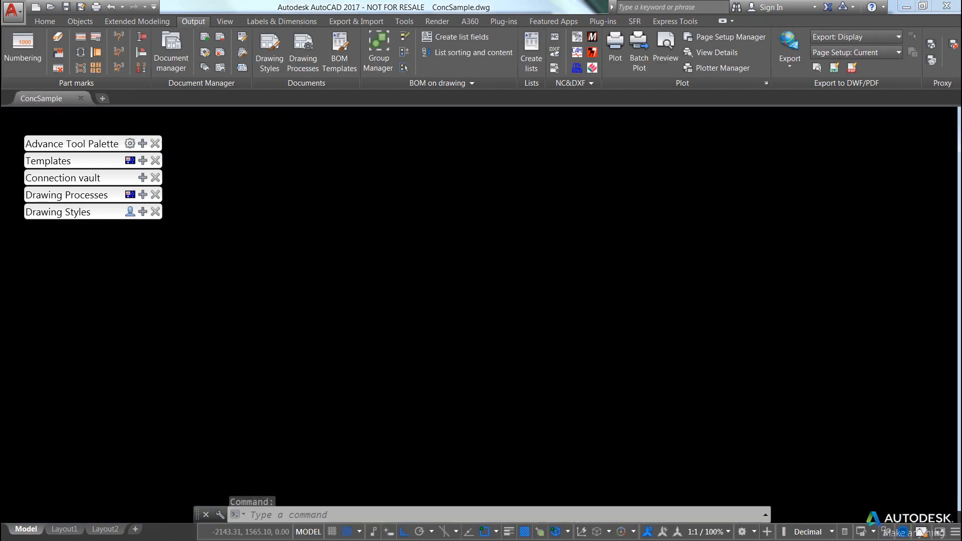
- Reopen Drawing Styles and show the column labelling rule's Section Name 45 Deg annotation strategy
{"action": "left_click", "coordinate": [205, 52]}
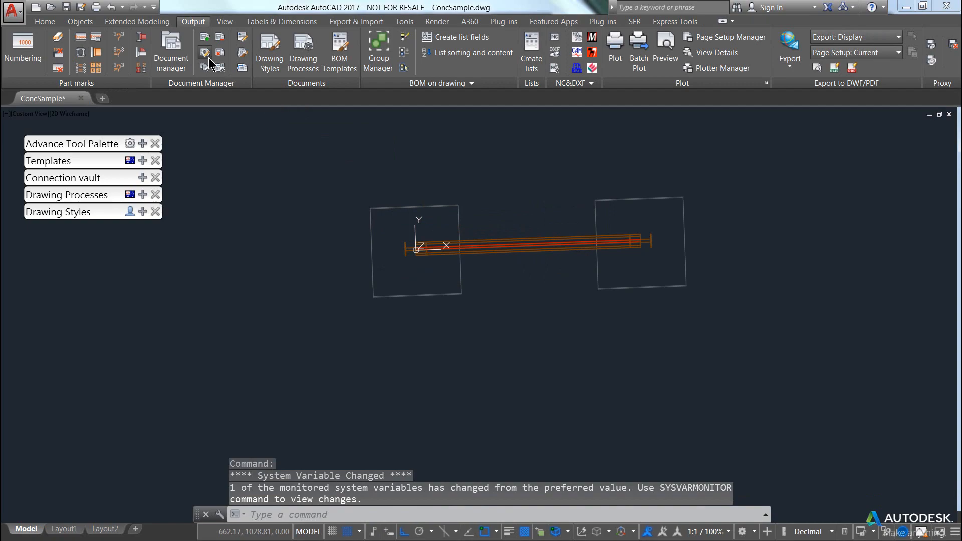
{"action": "left_click", "coordinate": [269, 50]}
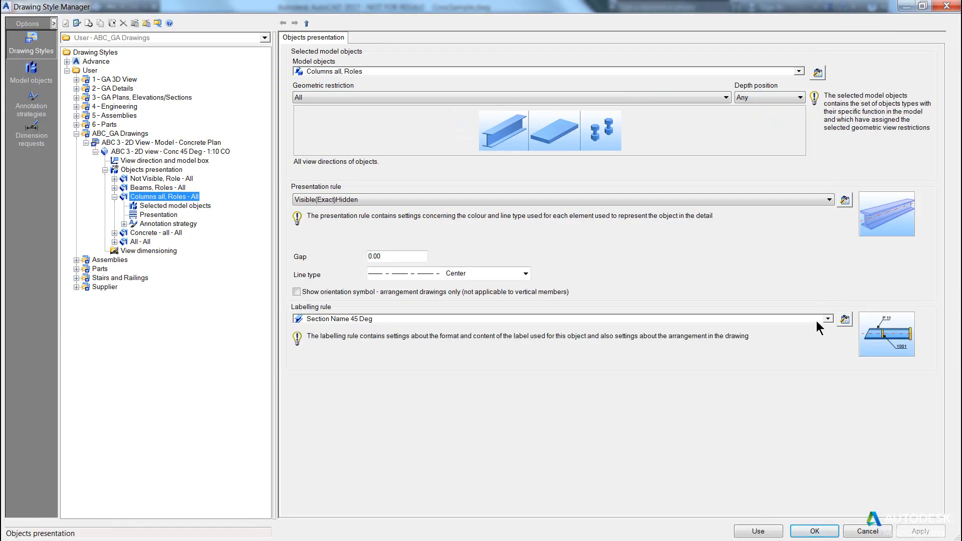
{"action": "mouse_move", "coordinate": [848, 319]}
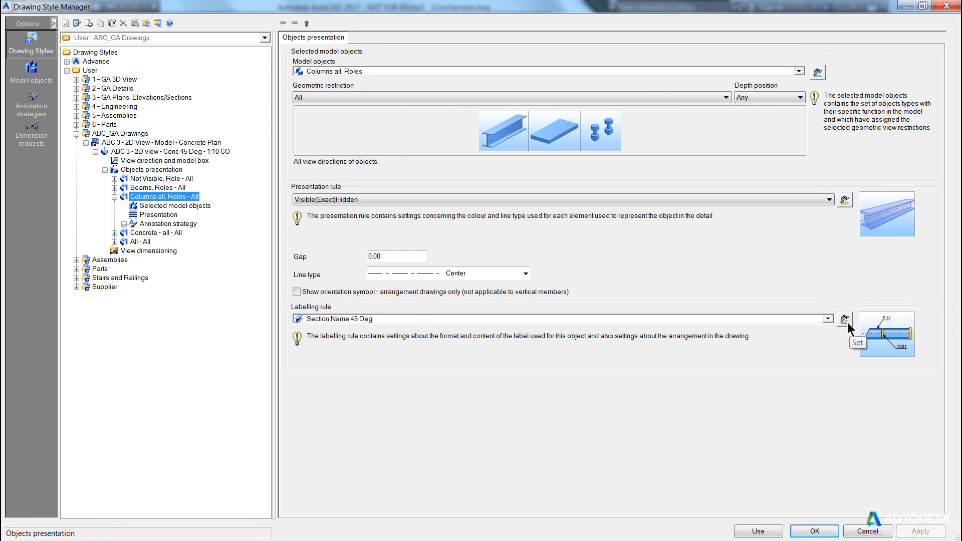
{"action": "left_click", "coordinate": [169, 224]}
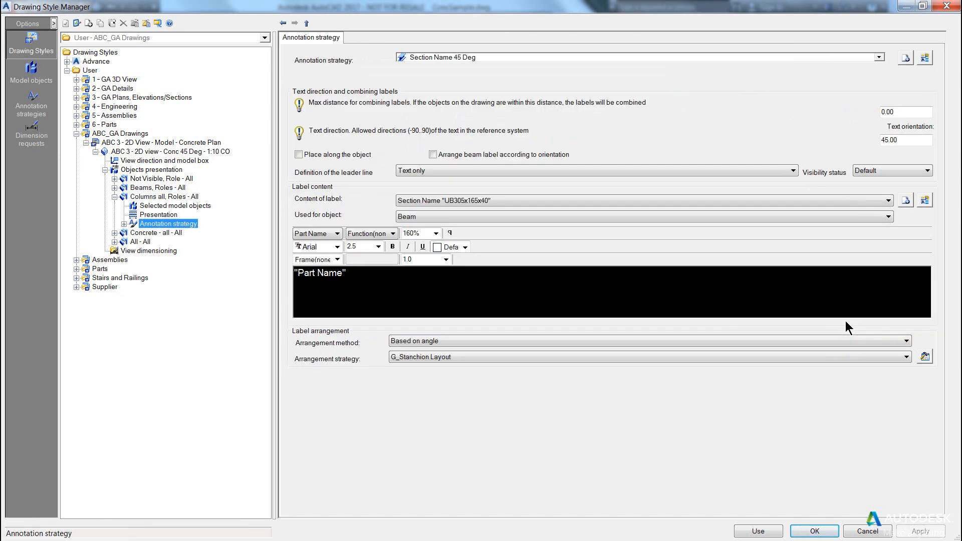
{"action": "mouse_move", "coordinate": [902, 183]}
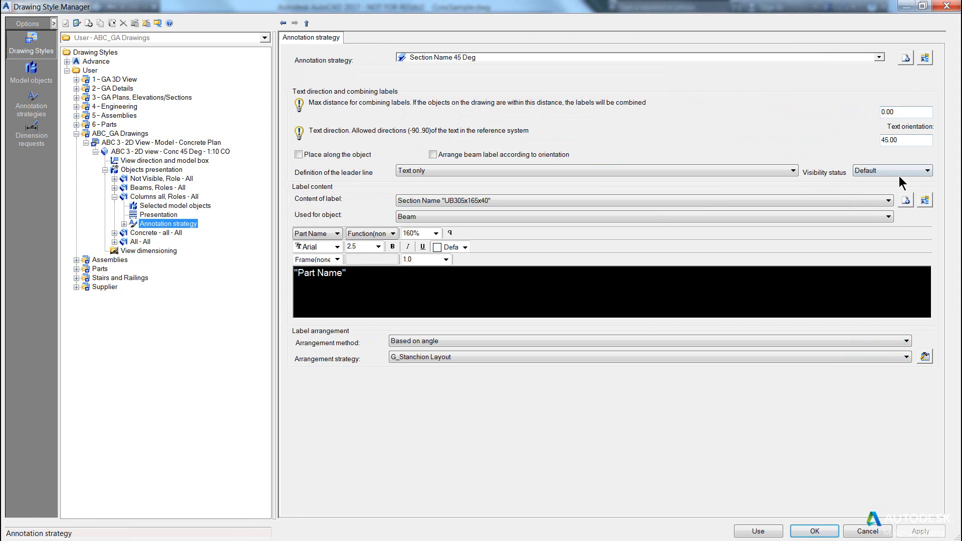
{"action": "mouse_move", "coordinate": [404, 432]}
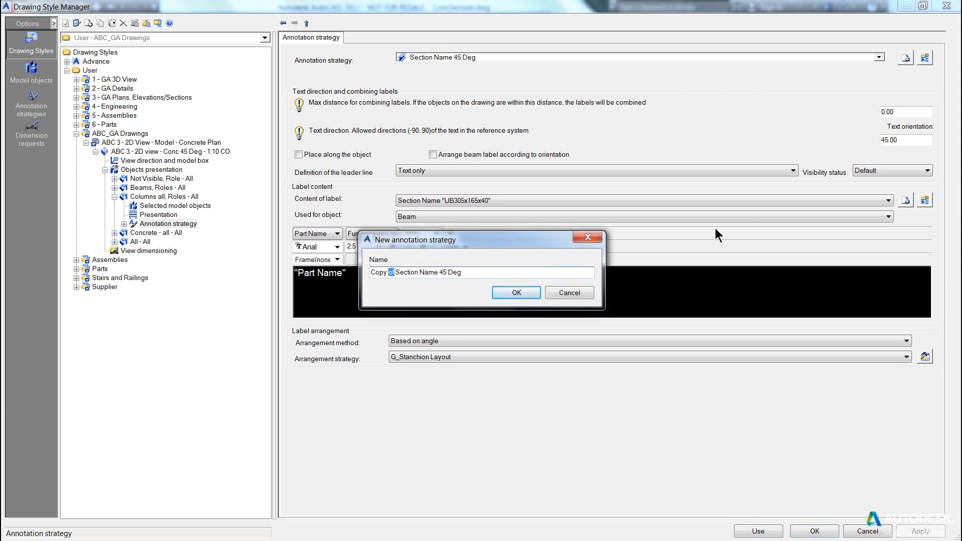
- Name the copied annotation strategy 'ABC Section Name 45 Deg OL' and apply it
{"action": "type", "text": "ABC Section Name 45 Deg"}
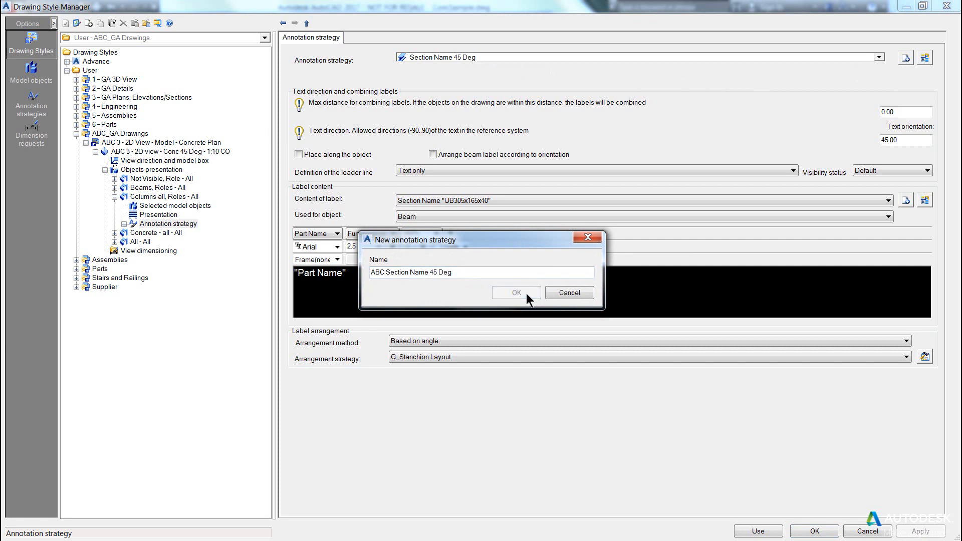
{"action": "left_click", "coordinate": [473, 272]}
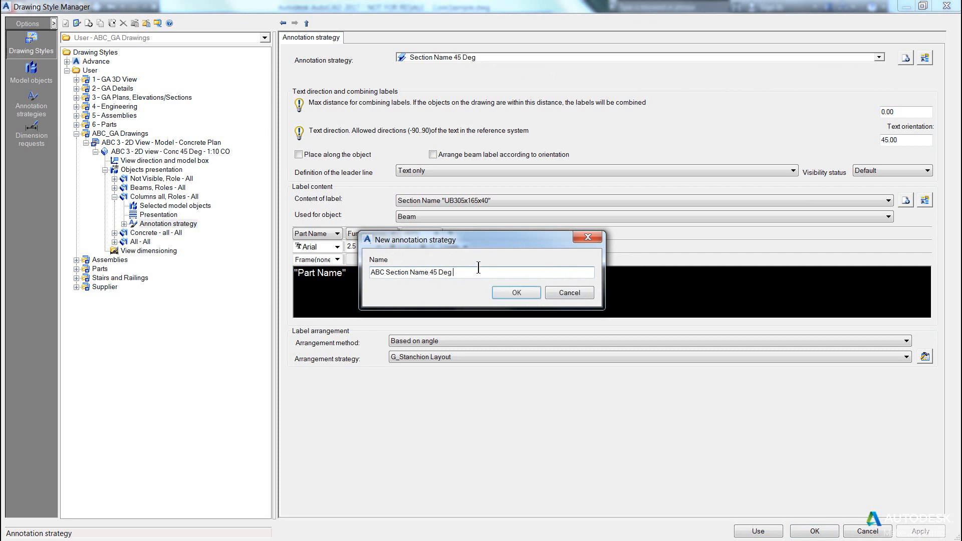
{"action": "type", "text": "OL"}
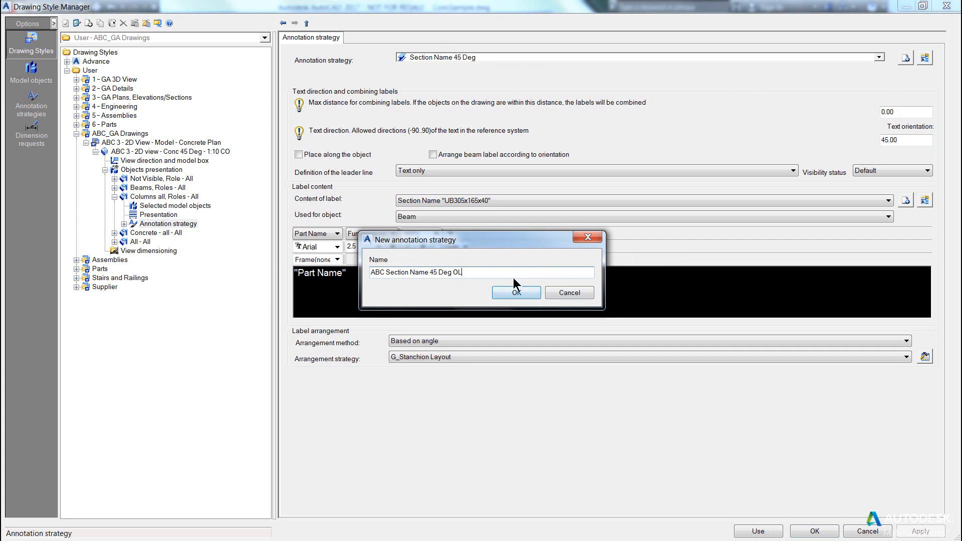
{"action": "left_click", "coordinate": [516, 292]}
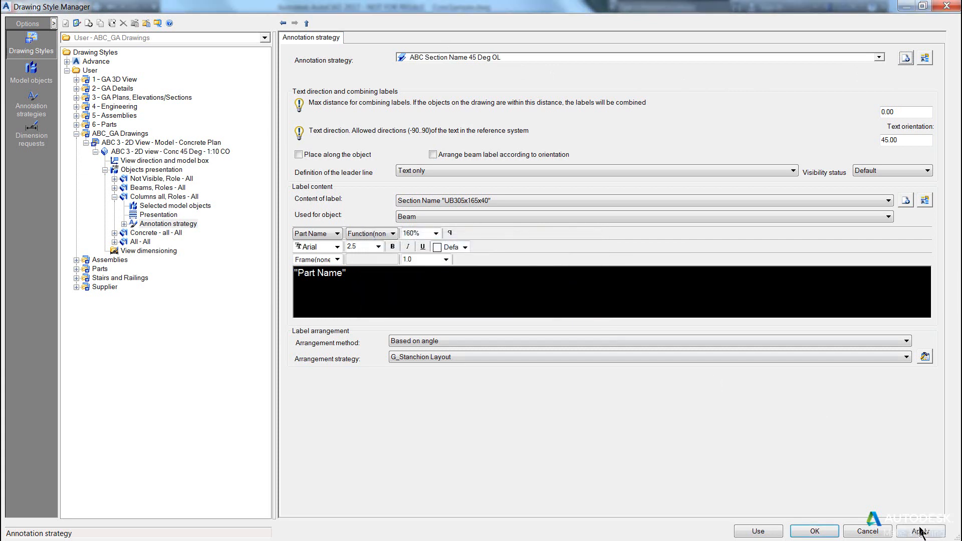
{"action": "left_click", "coordinate": [919, 530]}
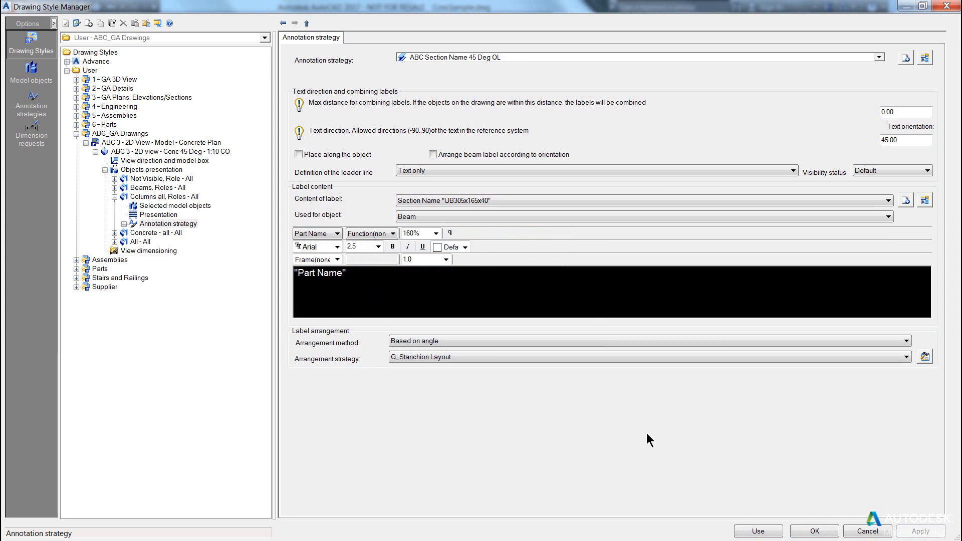
{"action": "mouse_move", "coordinate": [579, 262]}
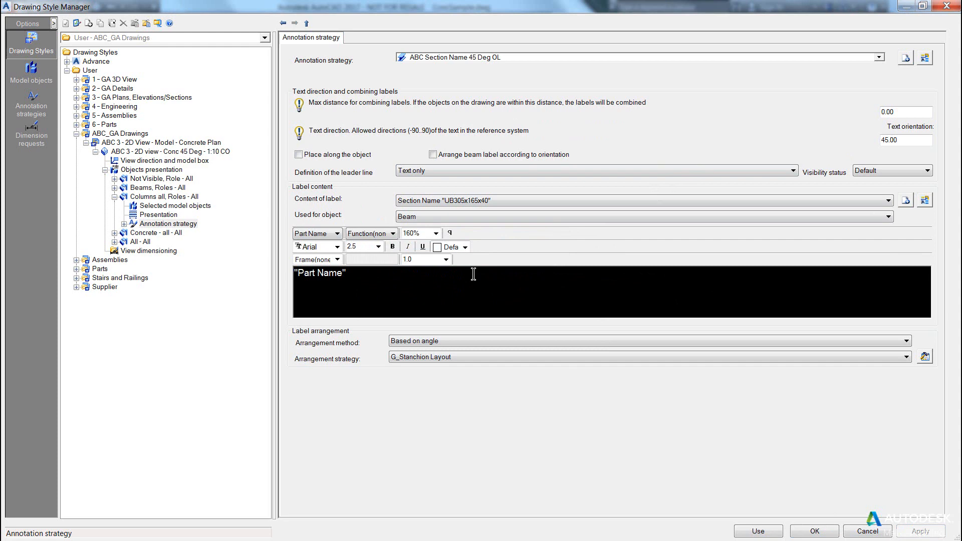
{"action": "mouse_move", "coordinate": [330, 270]}
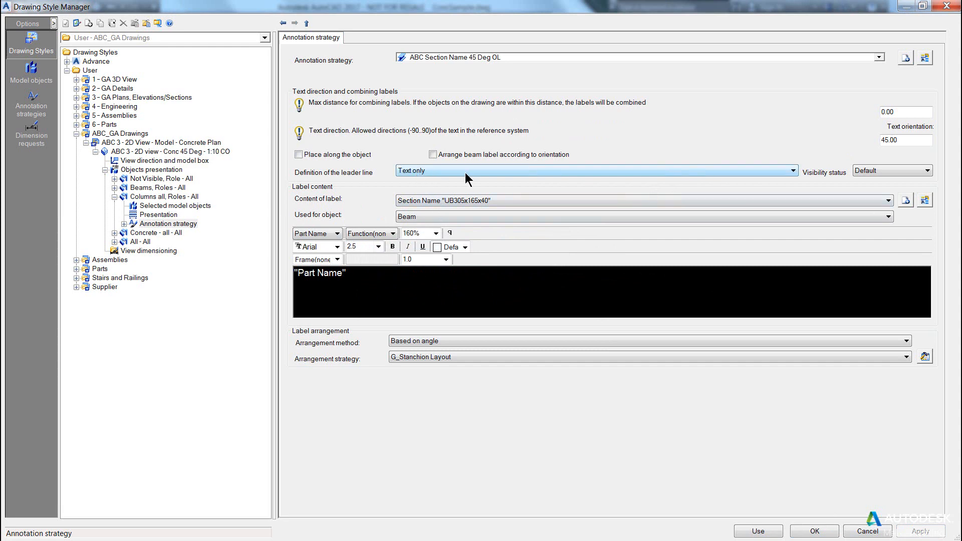
- Keep the leader line as Text only and open the G_Stanchion Layout arranger control
{"action": "left_click", "coordinate": [791, 170]}
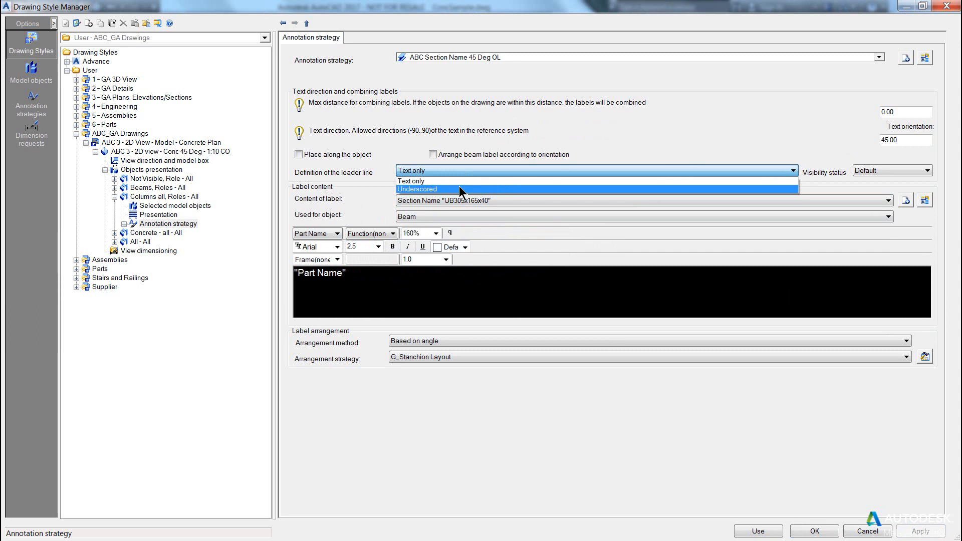
{"action": "left_click", "coordinate": [411, 181]}
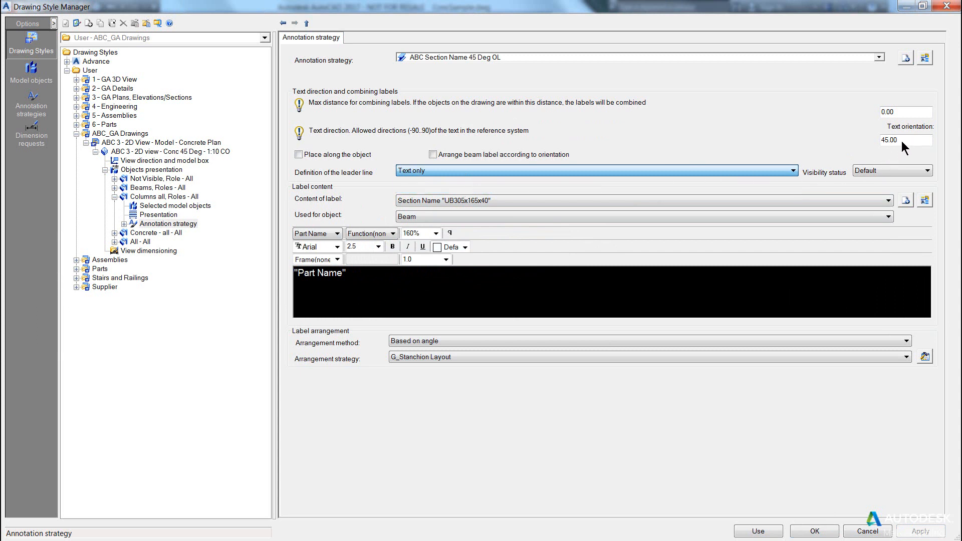
{"action": "mouse_move", "coordinate": [890, 146]}
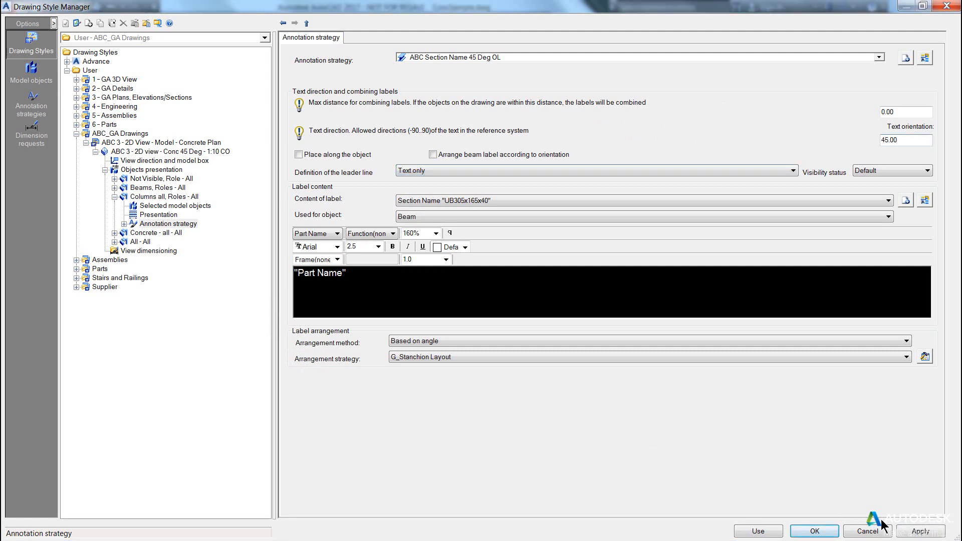
{"action": "mouse_move", "coordinate": [446, 368]}
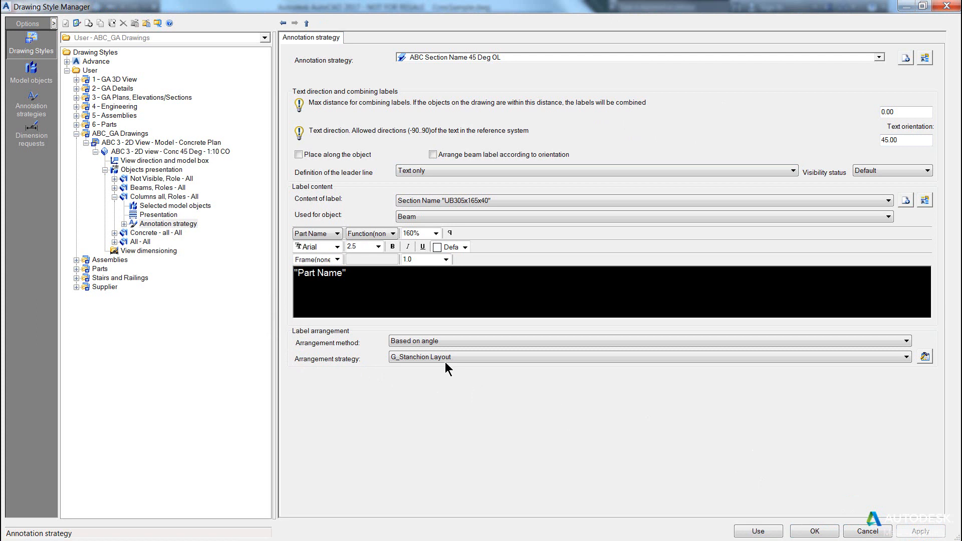
{"action": "left_click", "coordinate": [614, 341]}
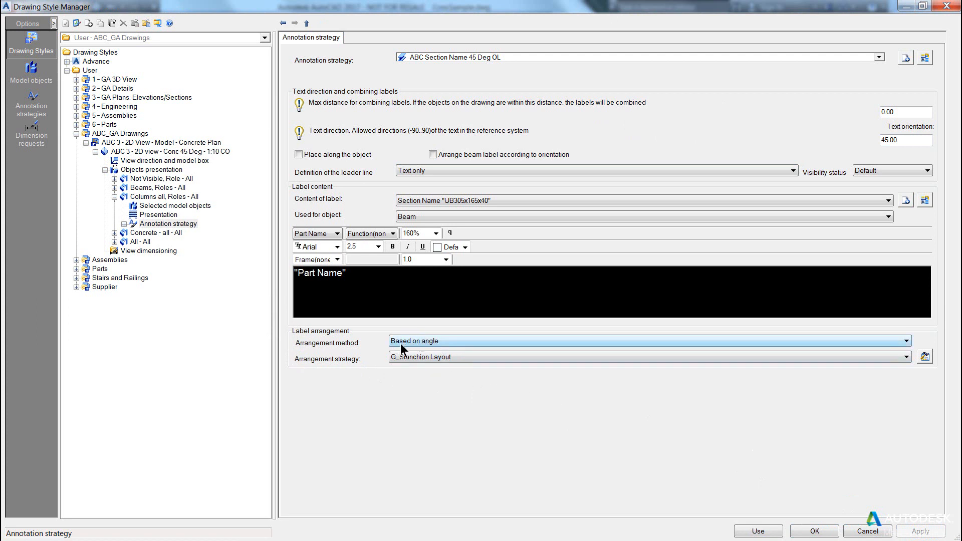
{"action": "mouse_move", "coordinate": [425, 350]}
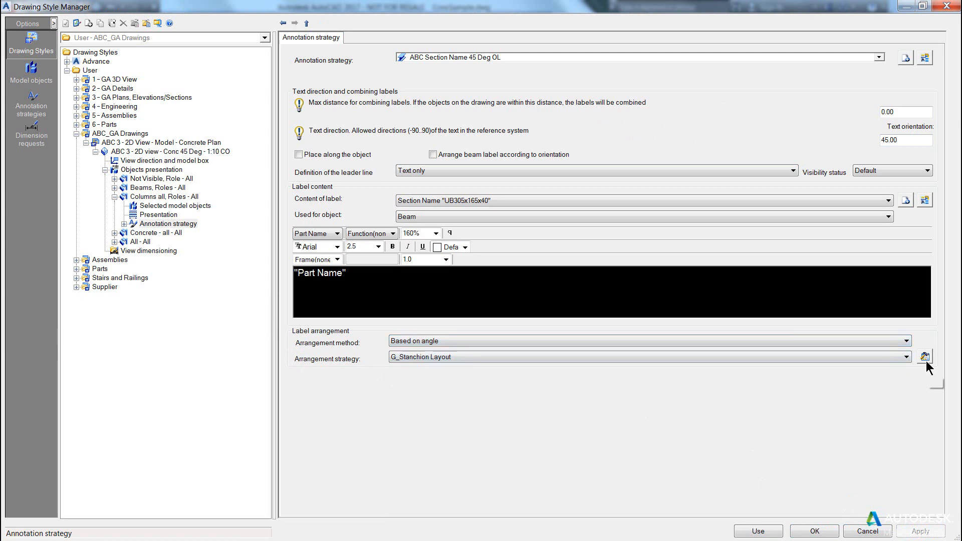
{"action": "left_click", "coordinate": [926, 356]}
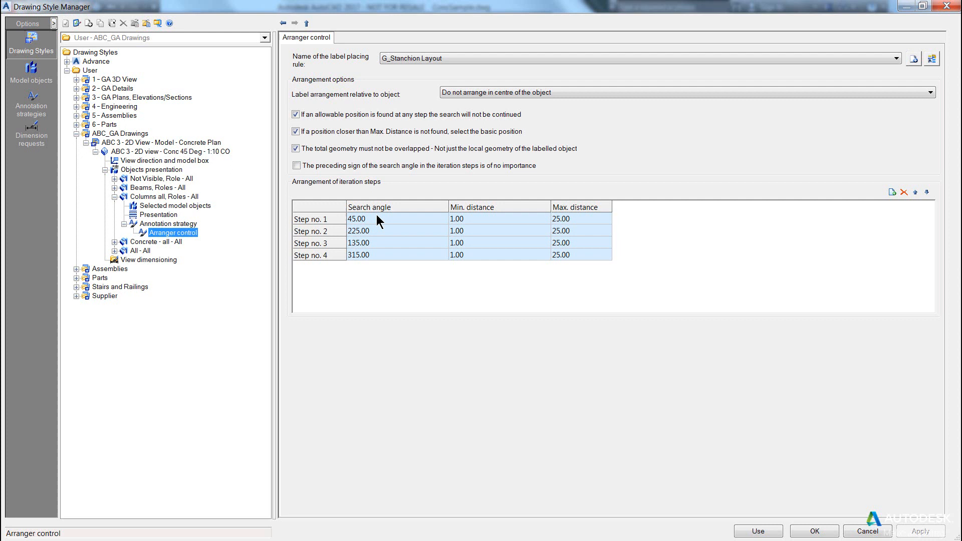
{"action": "mouse_move", "coordinate": [915, 80]}
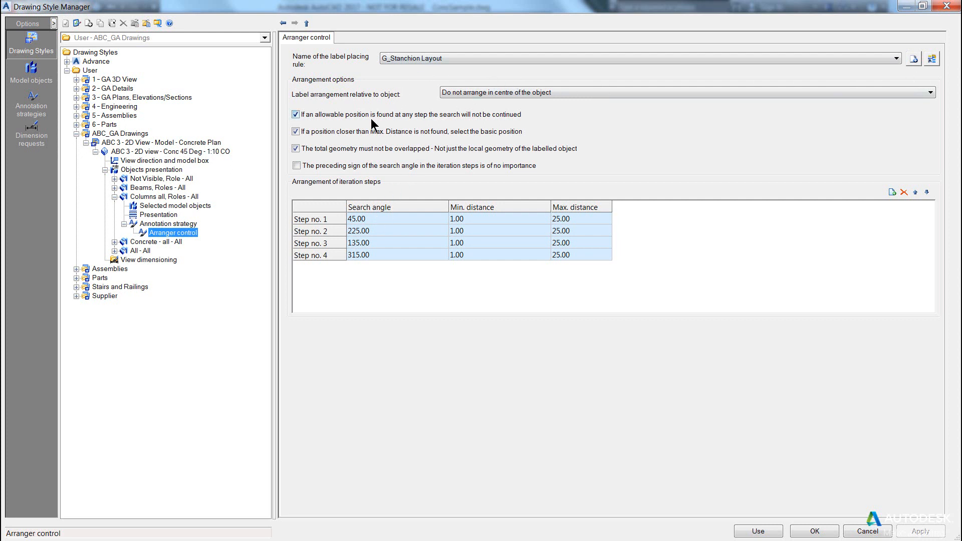
{"action": "mouse_move", "coordinate": [310, 120]}
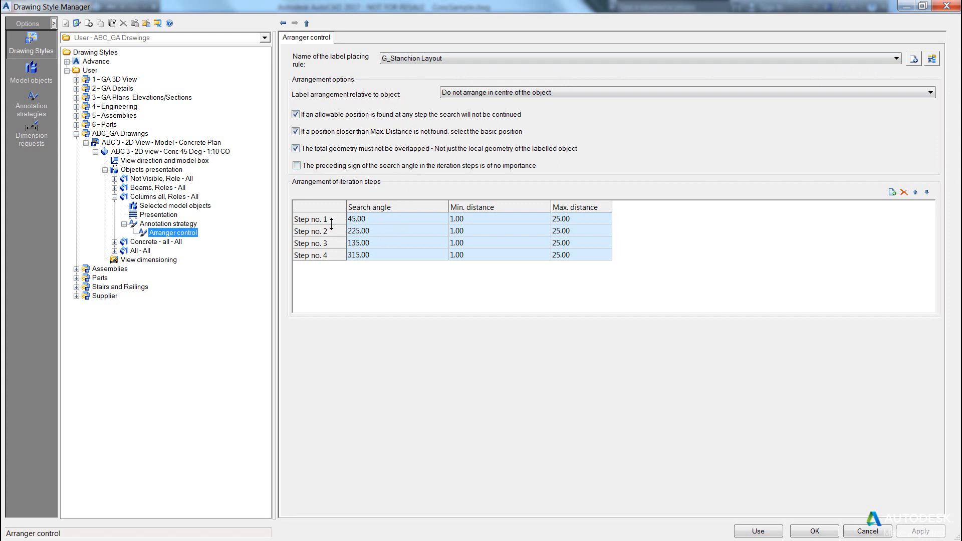
{"action": "mouse_move", "coordinate": [445, 219]}
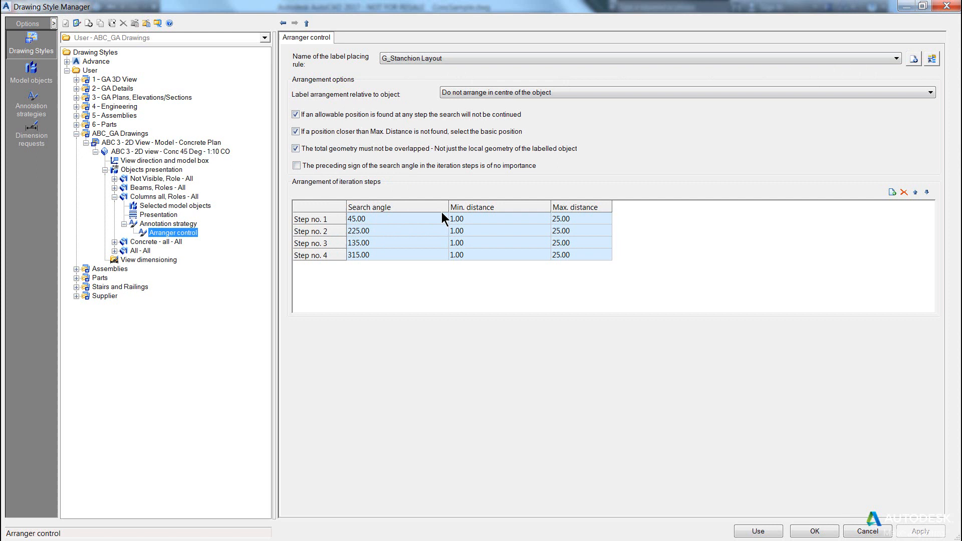
{"action": "mouse_move", "coordinate": [463, 223]}
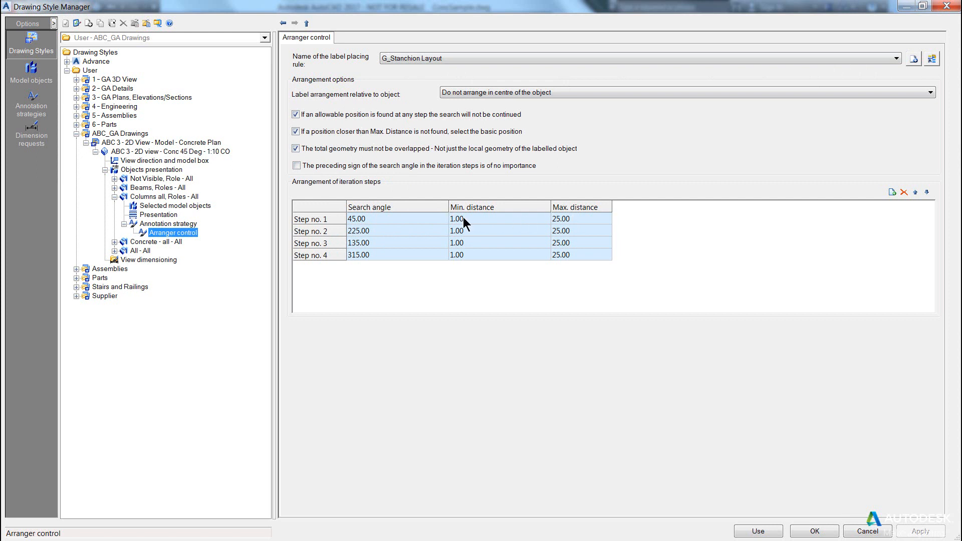
{"action": "mouse_move", "coordinate": [434, 229]}
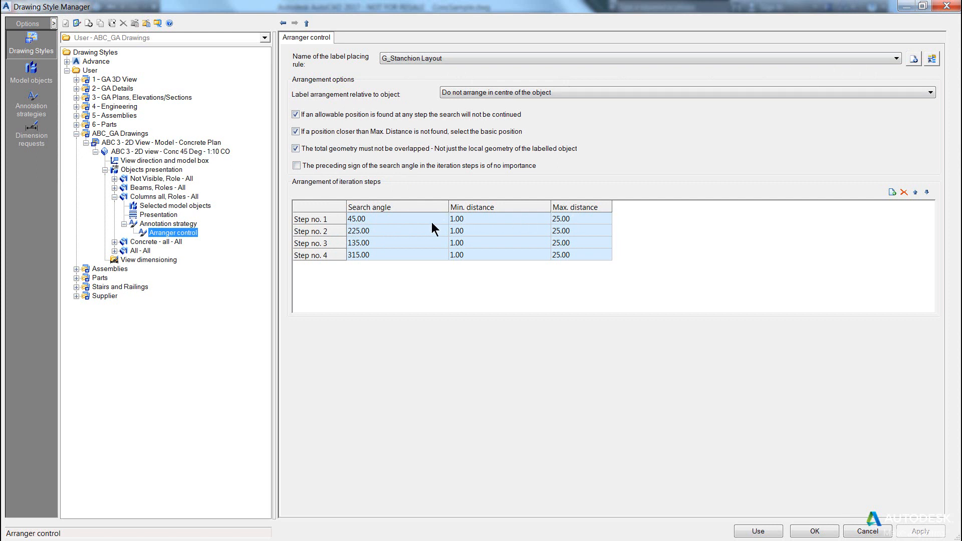
{"action": "mouse_move", "coordinate": [482, 222]}
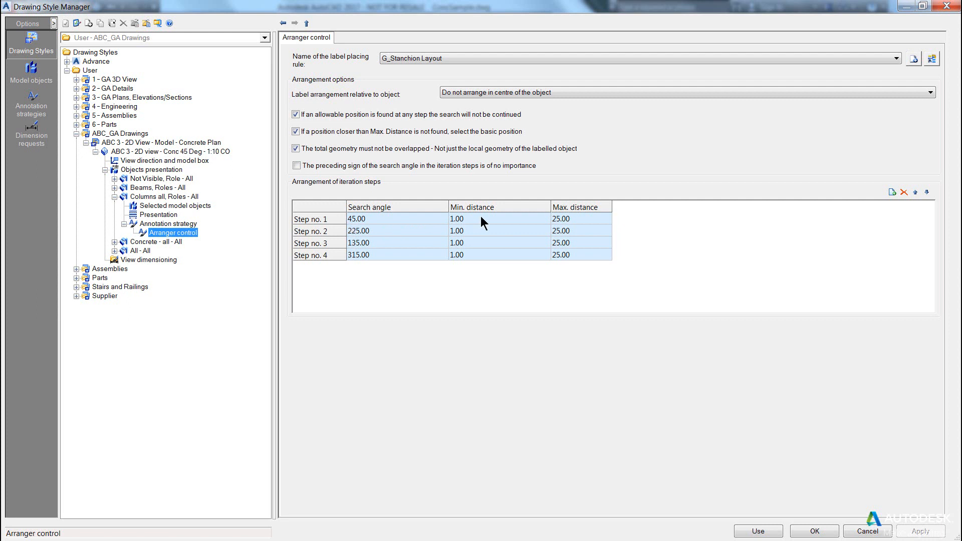
{"action": "mouse_move", "coordinate": [492, 227]}
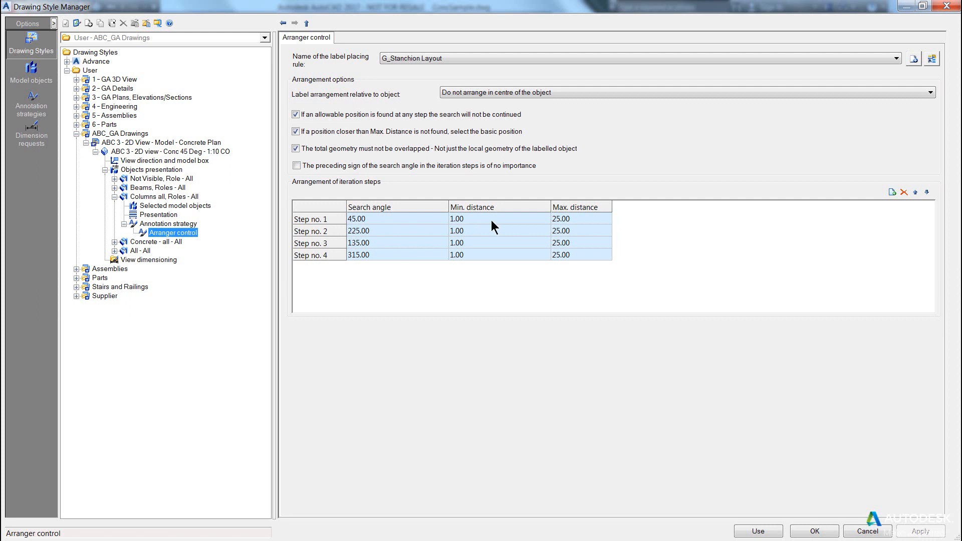
{"action": "mouse_move", "coordinate": [517, 247]}
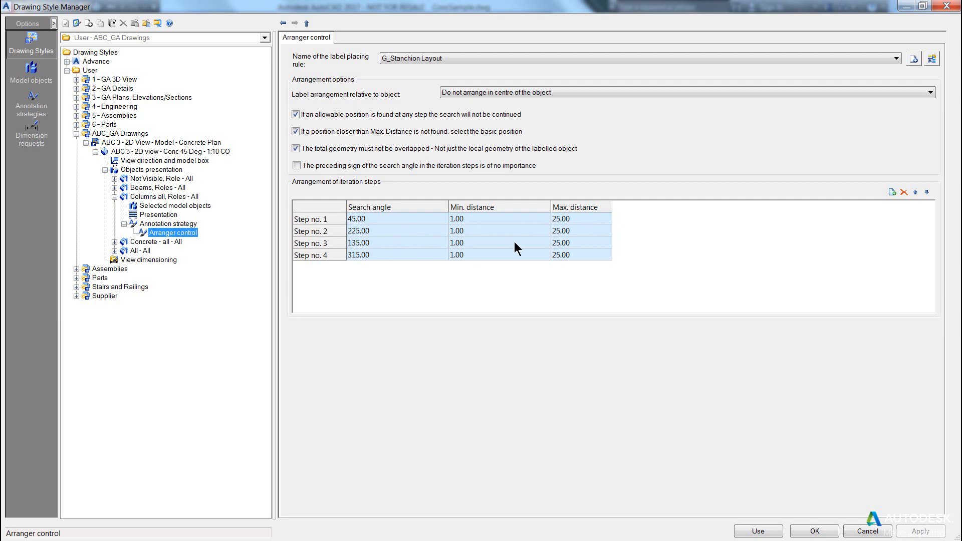
{"action": "mouse_move", "coordinate": [484, 234]}
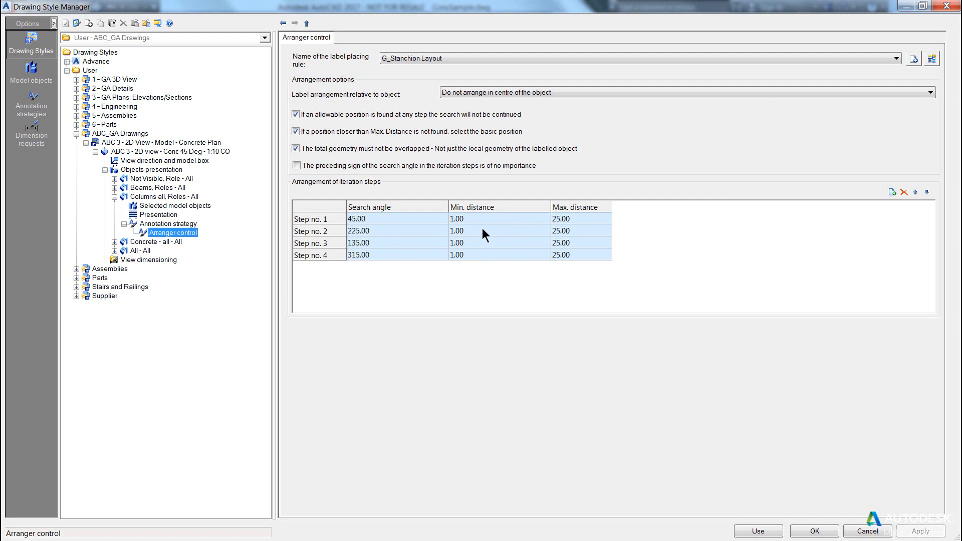
{"action": "mouse_move", "coordinate": [438, 178]}
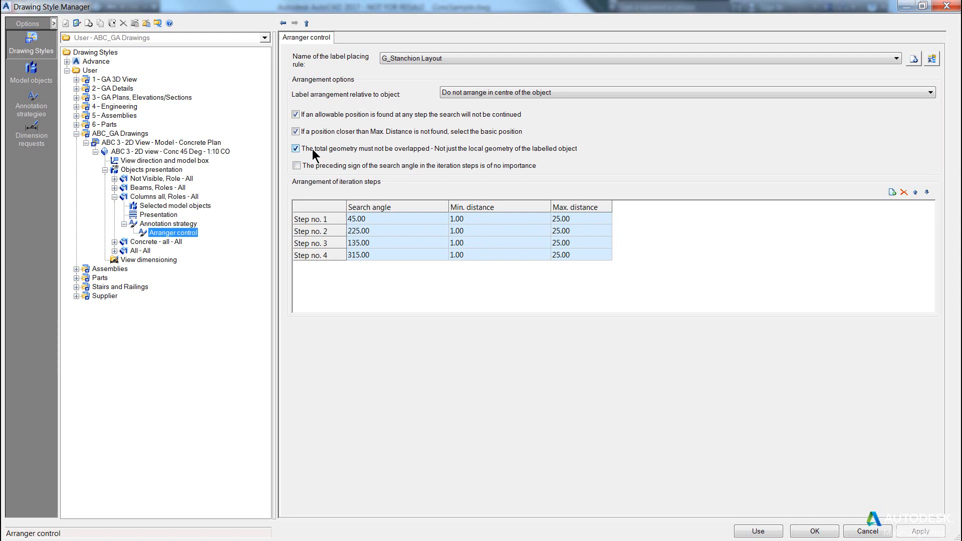
{"action": "mouse_move", "coordinate": [418, 158]}
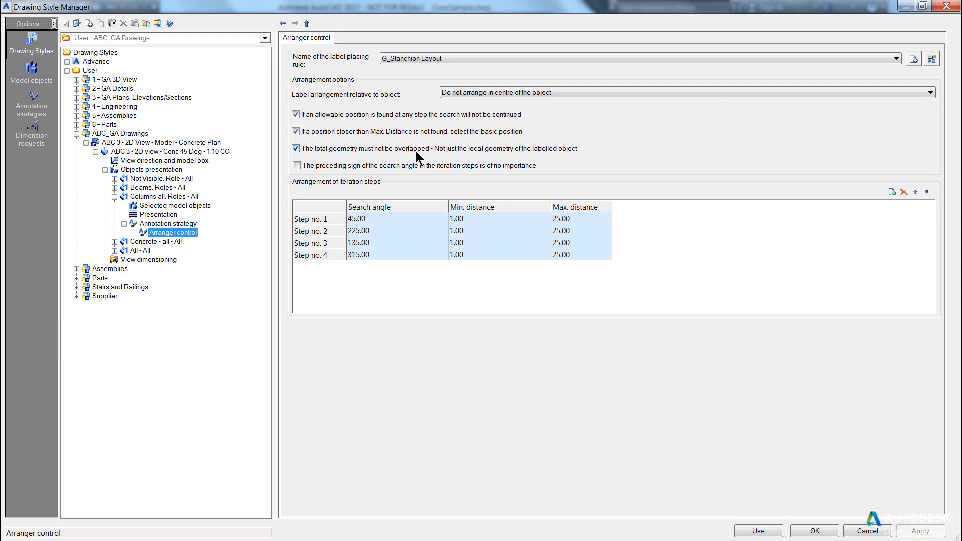
- Decline the overlap change to the shared G_Stanchion Layout rule, keeping its settings
{"action": "left_click", "coordinate": [296, 148]}
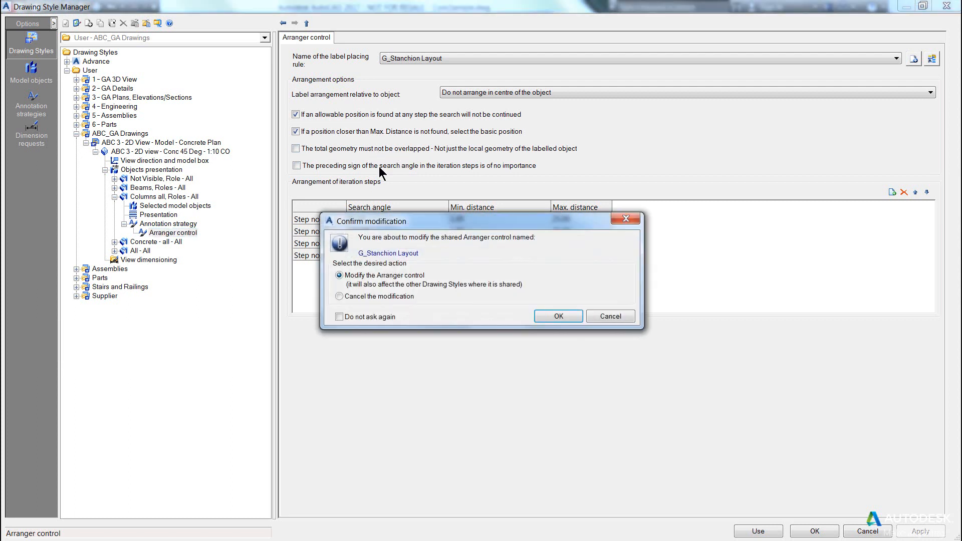
{"action": "mouse_move", "coordinate": [368, 246]}
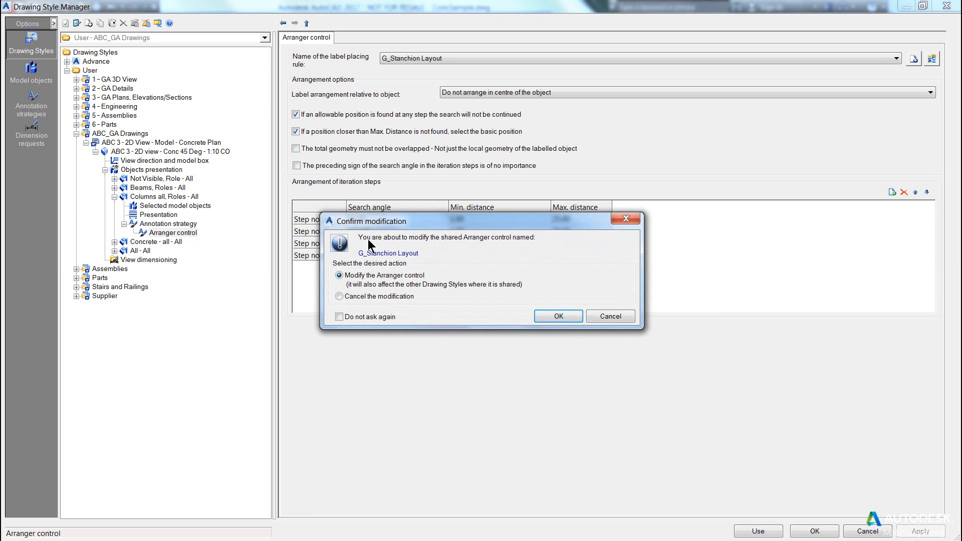
{"action": "mouse_move", "coordinate": [424, 79]}
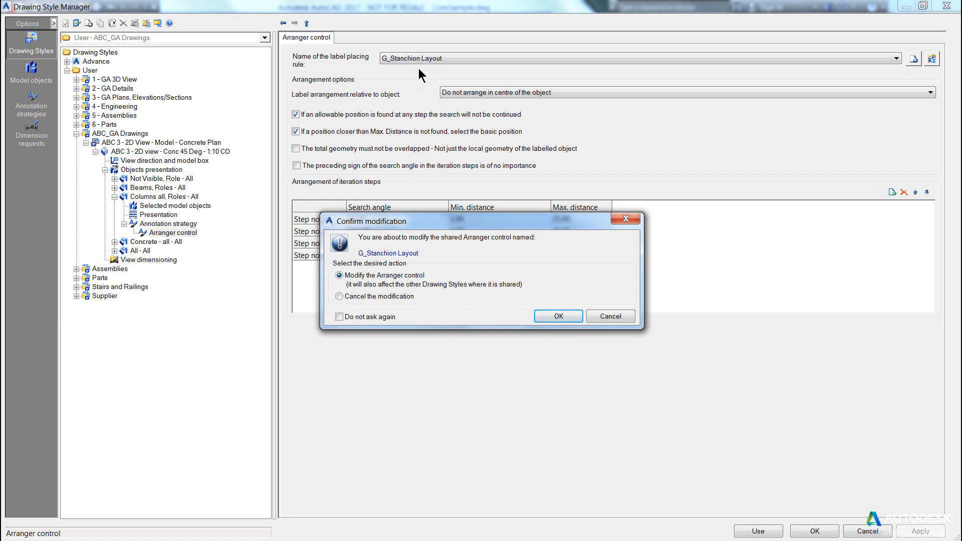
{"action": "left_click", "coordinate": [340, 296]}
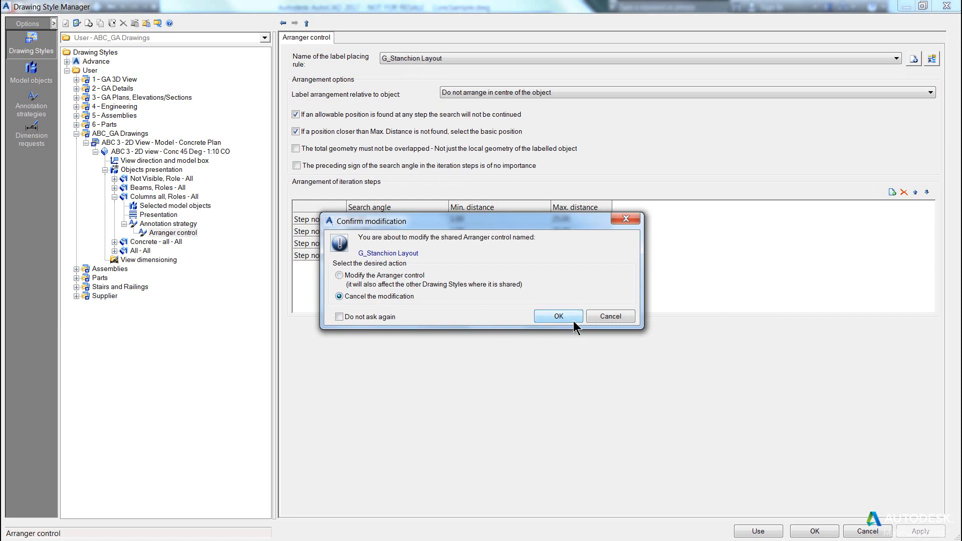
{"action": "left_click", "coordinate": [557, 316]}
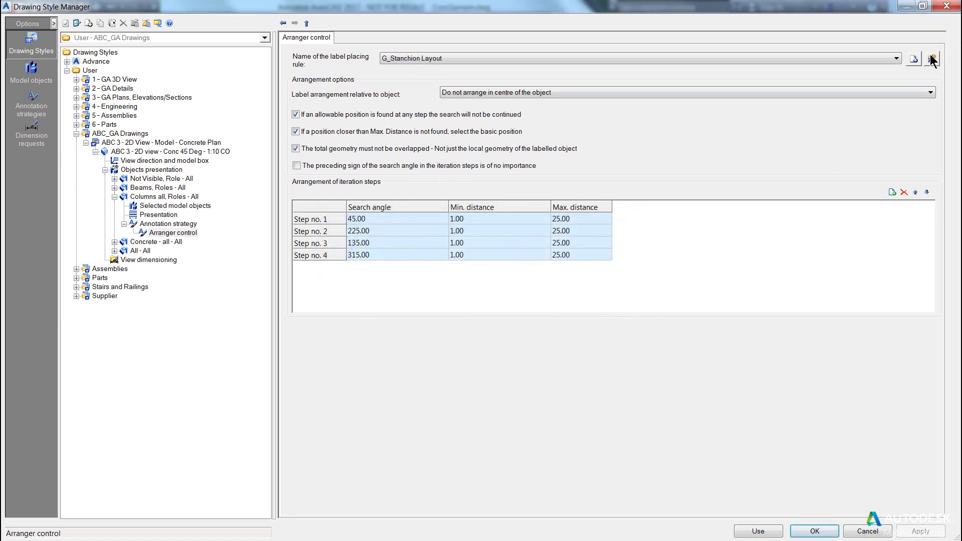
- Copy G_Stanchion Layout as new rule 'ABC 45-225' and allow total-geometry overlap
{"action": "left_click", "coordinate": [931, 59]}
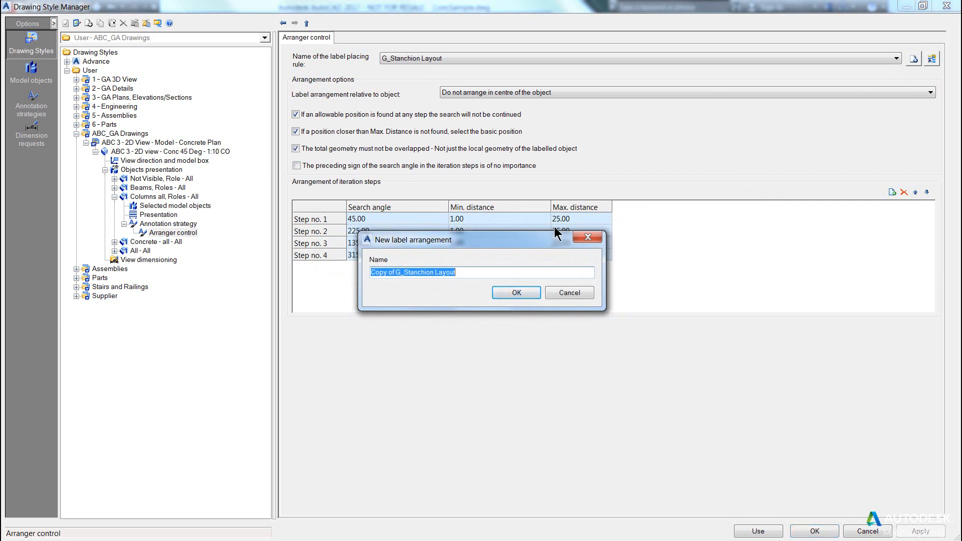
{"action": "type", "text": "ABC"}
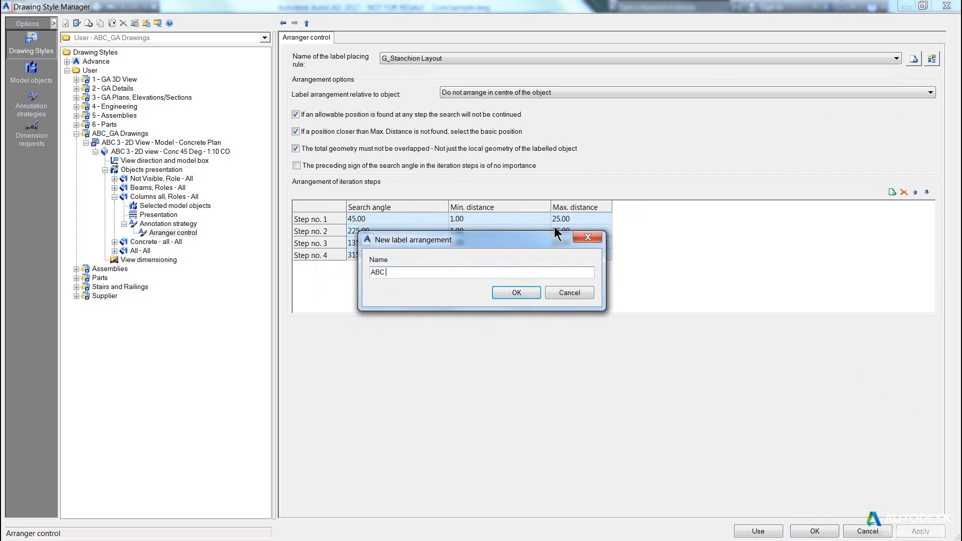
{"action": "type", "text": "45-225"}
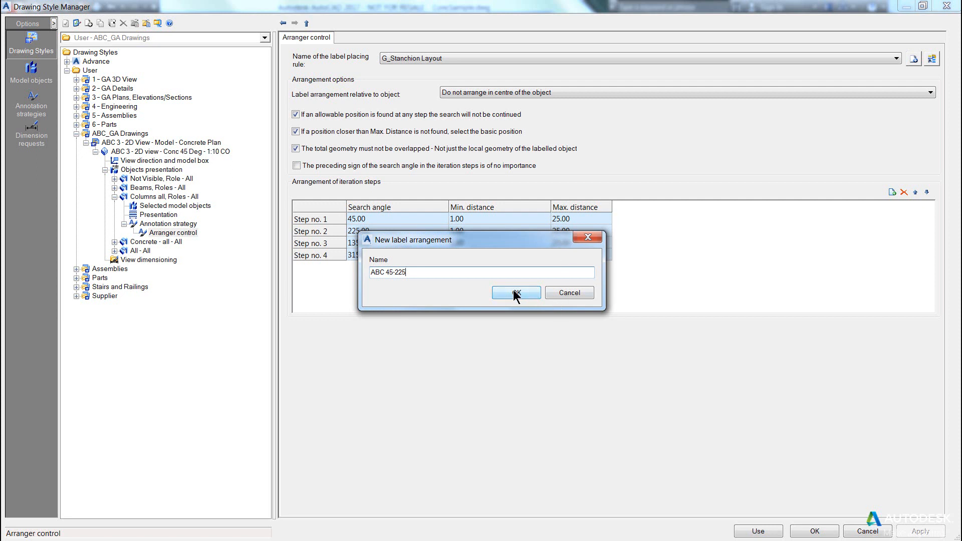
{"action": "left_click", "coordinate": [516, 293]}
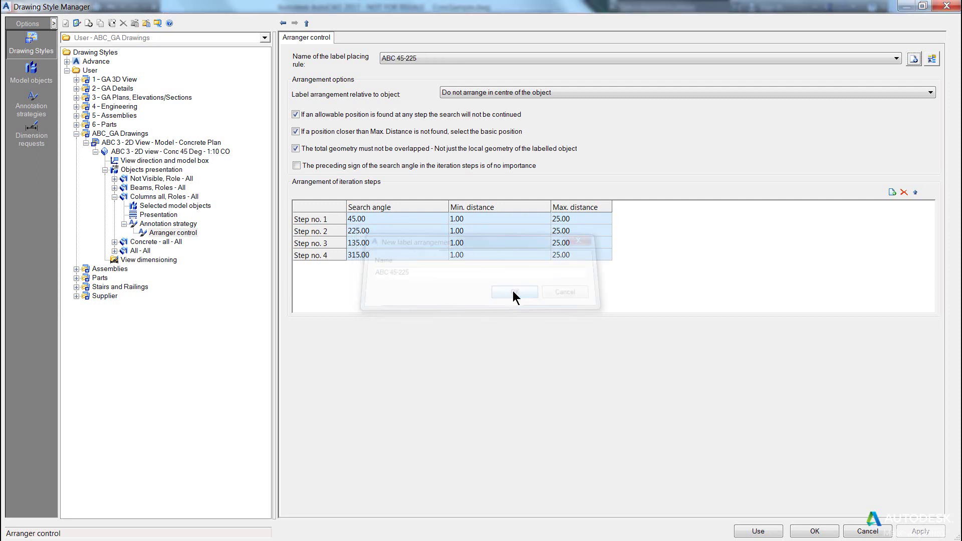
{"action": "left_click", "coordinate": [515, 292]}
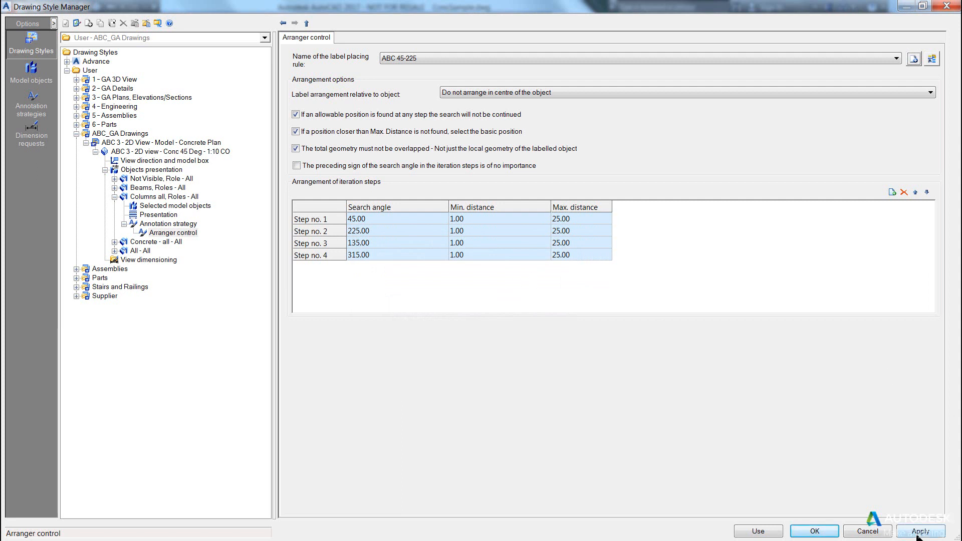
{"action": "left_click", "coordinate": [919, 530]}
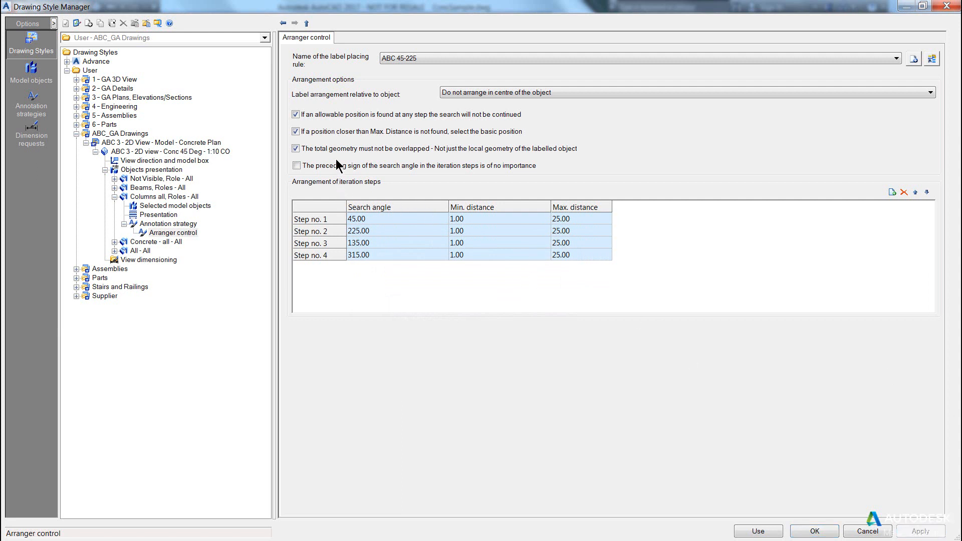
{"action": "left_click", "coordinate": [296, 148]}
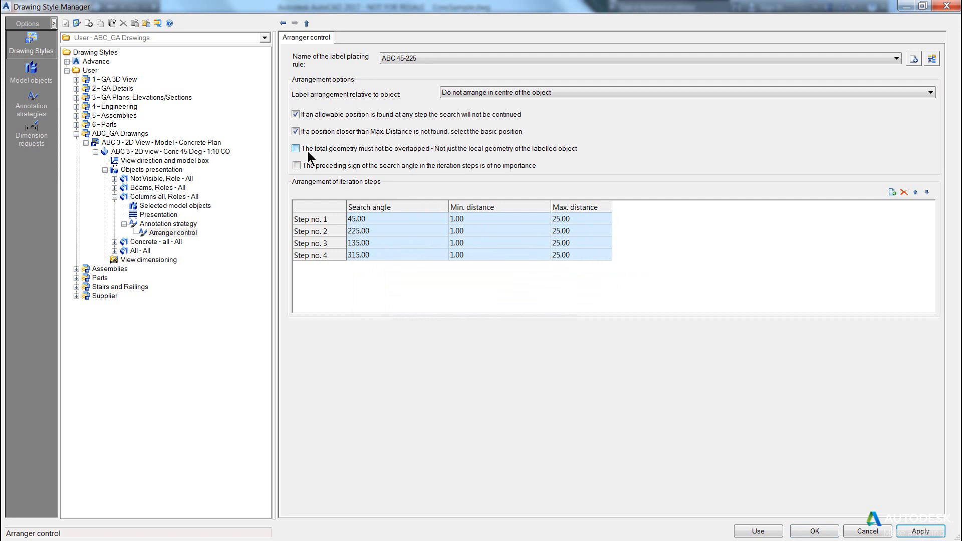
{"action": "mouse_move", "coordinate": [346, 156]}
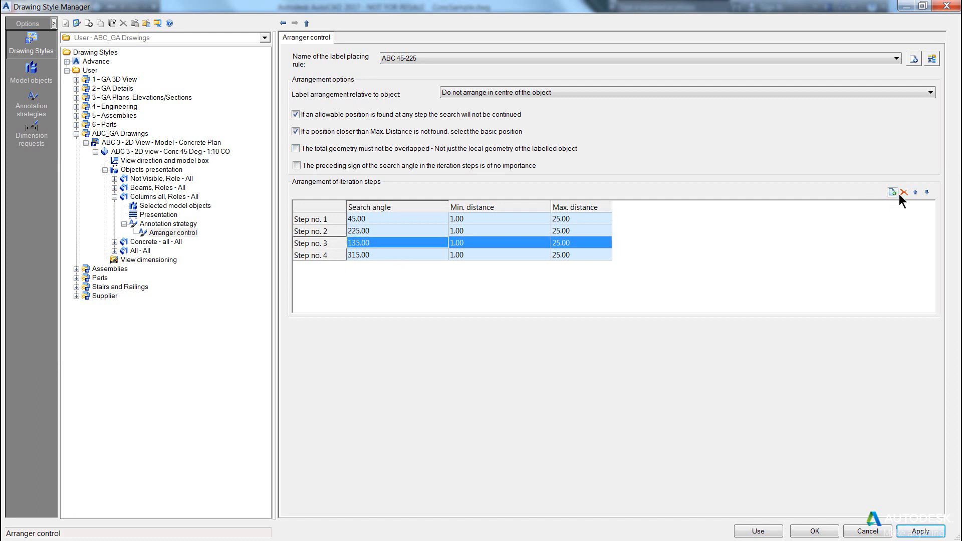
- Delete the 135° and 315° search steps and set maximum distance to 5.00
{"action": "left_click", "coordinate": [903, 192]}
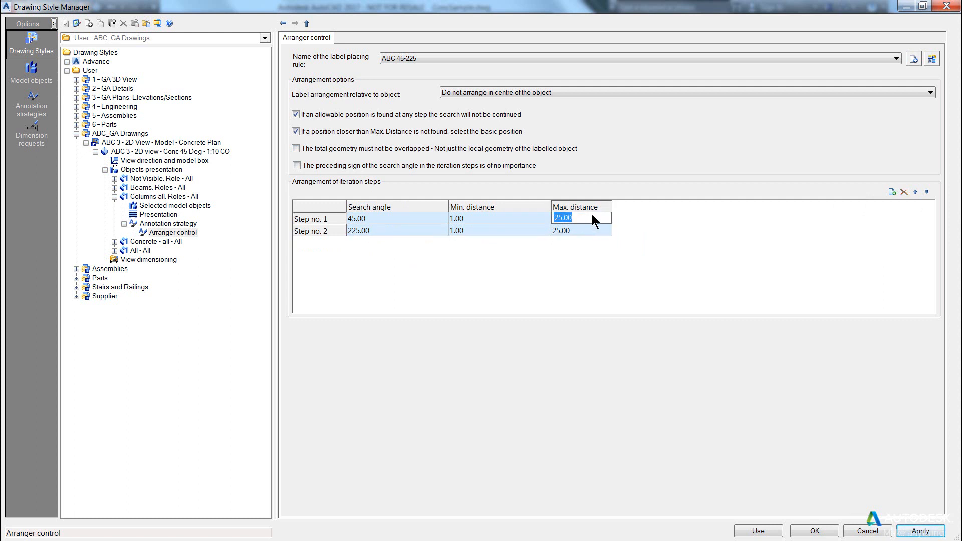
{"action": "left_click", "coordinate": [580, 231]}
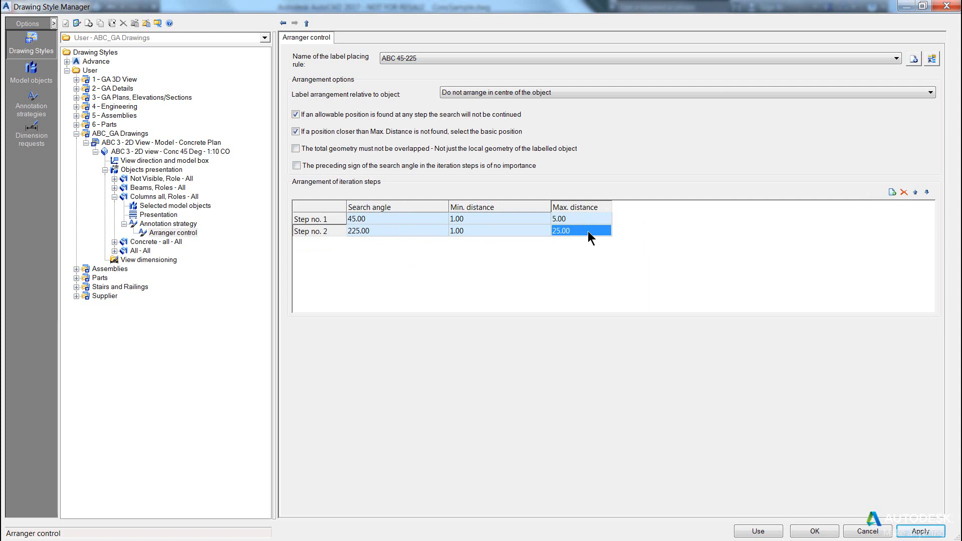
{"action": "type", "text": "5.00"}
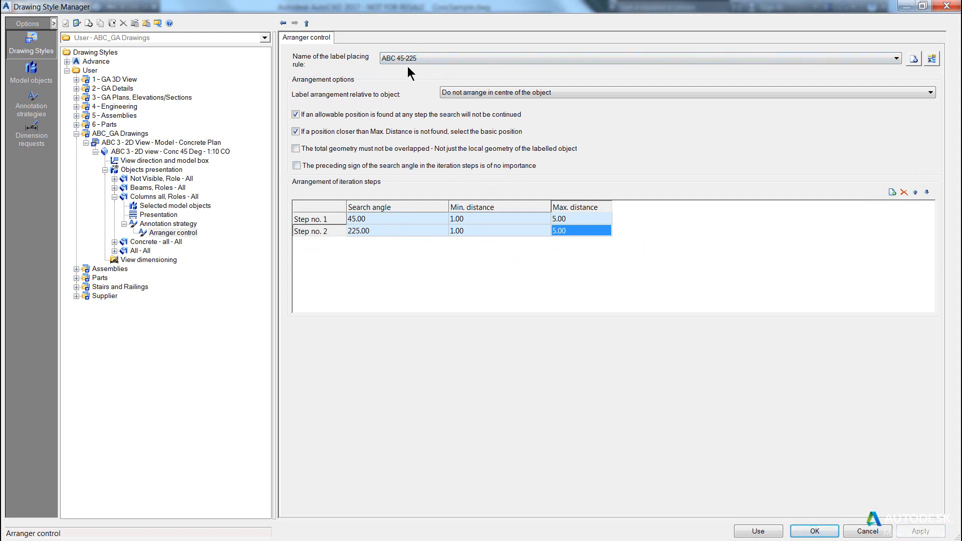
{"action": "mouse_move", "coordinate": [914, 58]}
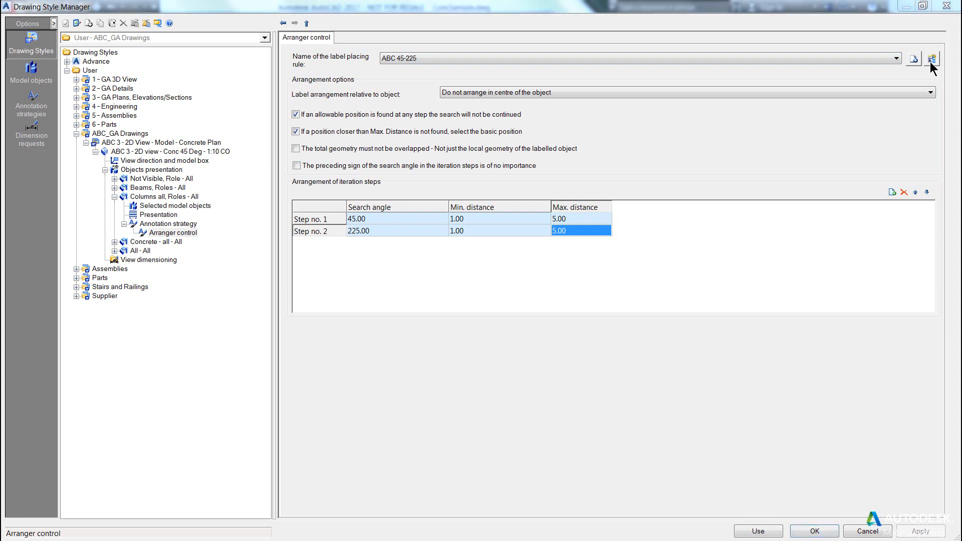
- Rename the placing rule 'ABC 45-225 1-5 L' and assign it as the arrangement strategy
{"action": "left_click", "coordinate": [931, 58]}
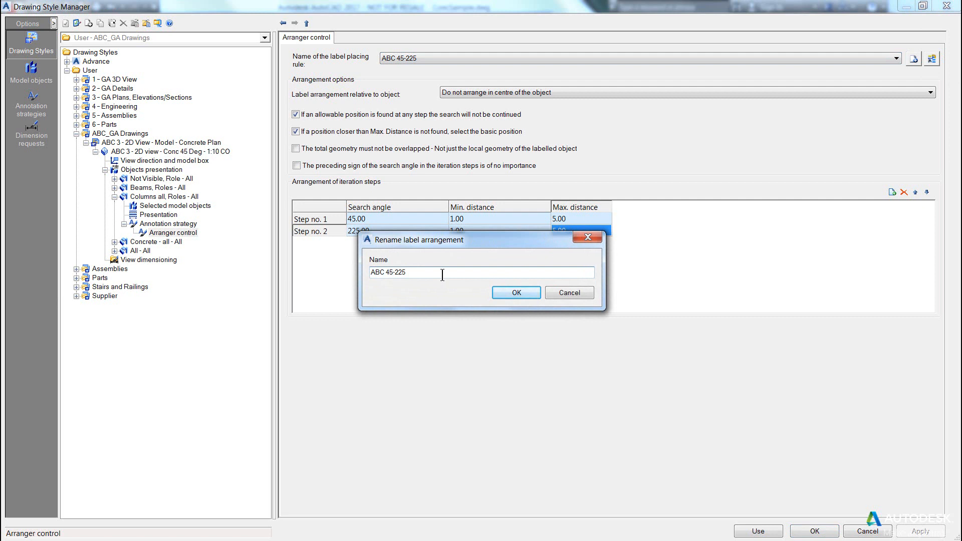
{"action": "type", "text": "1-5"}
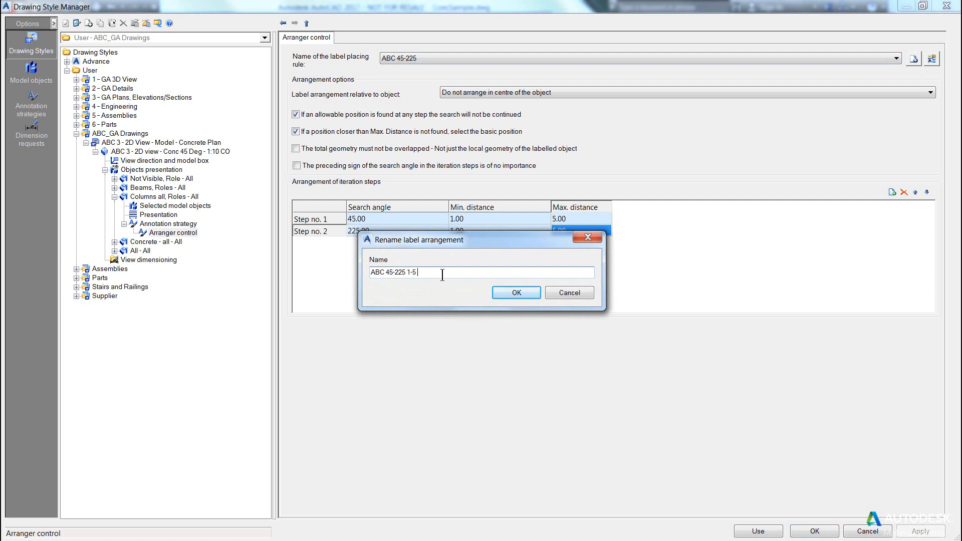
{"action": "type", "text": "OverLap"}
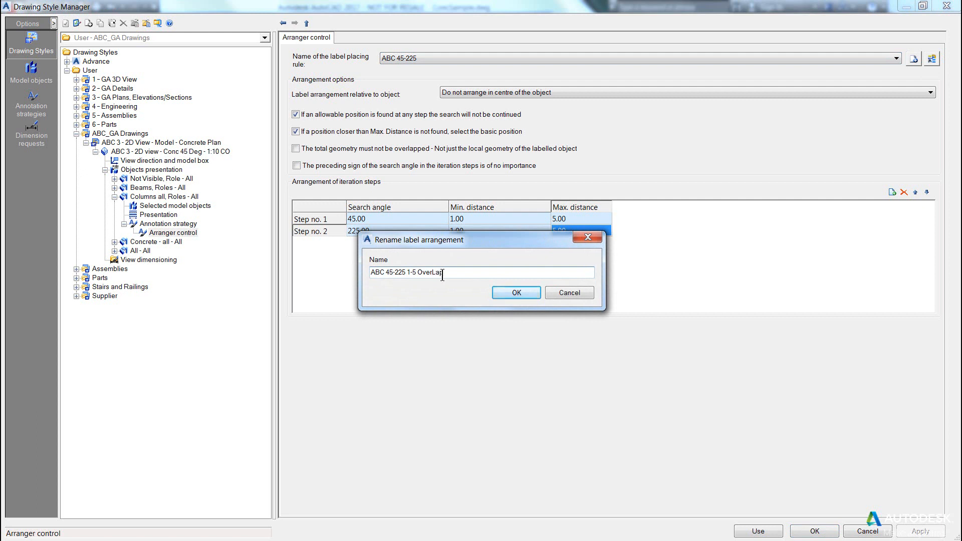
{"action": "double_click", "coordinate": [432, 272]}
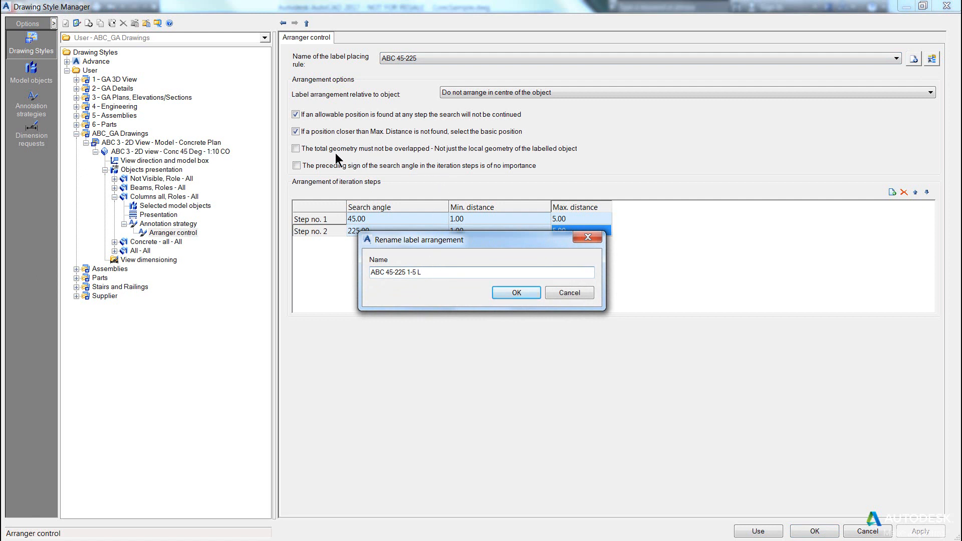
{"action": "mouse_move", "coordinate": [420, 294]}
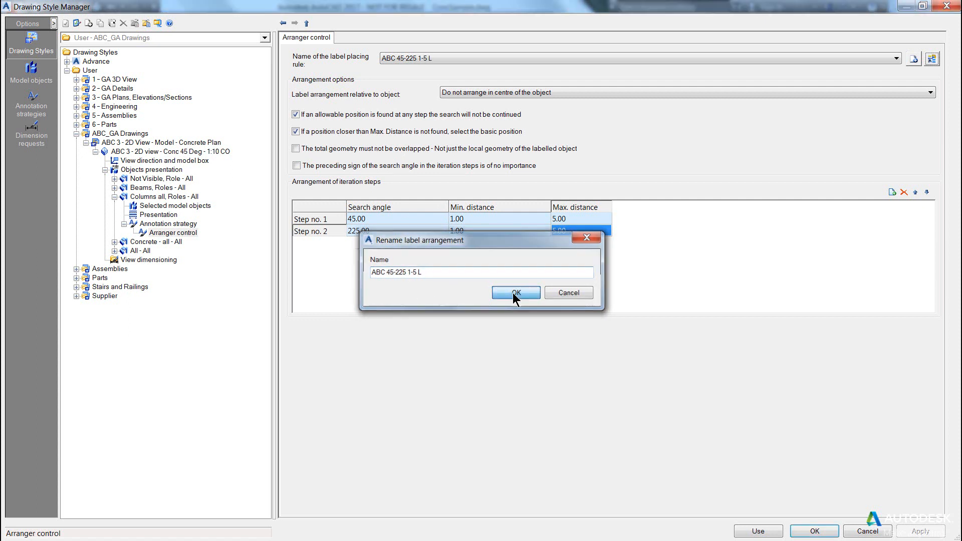
{"action": "left_click", "coordinate": [514, 293]}
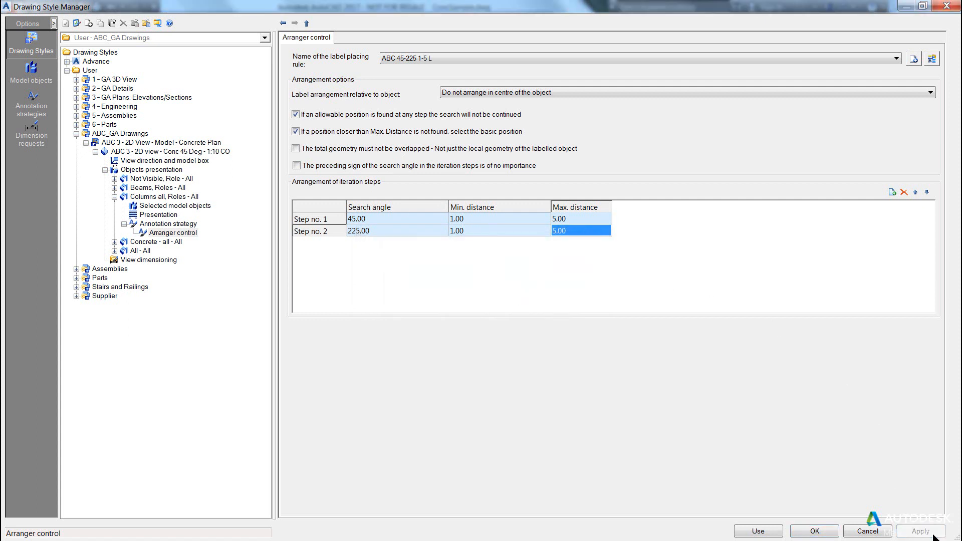
{"action": "left_click", "coordinate": [169, 223]}
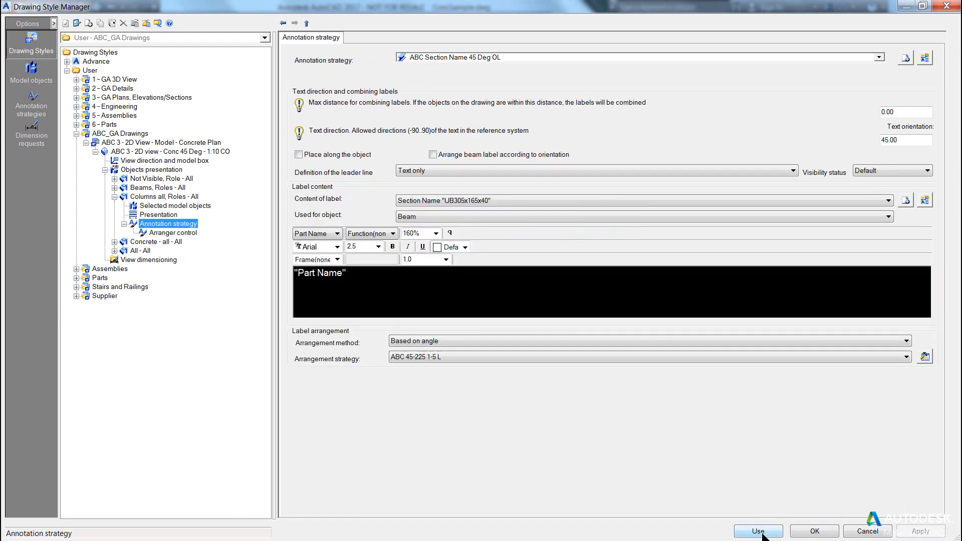
- Apply the updated drawing style and create detail drawing 012 with default settings
{"action": "left_click", "coordinate": [757, 531]}
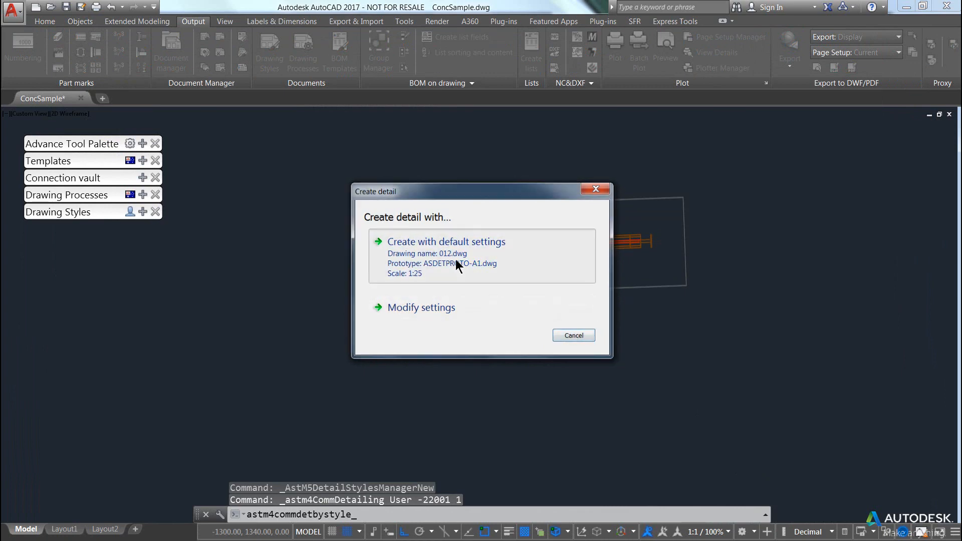
{"action": "left_click", "coordinate": [446, 241]}
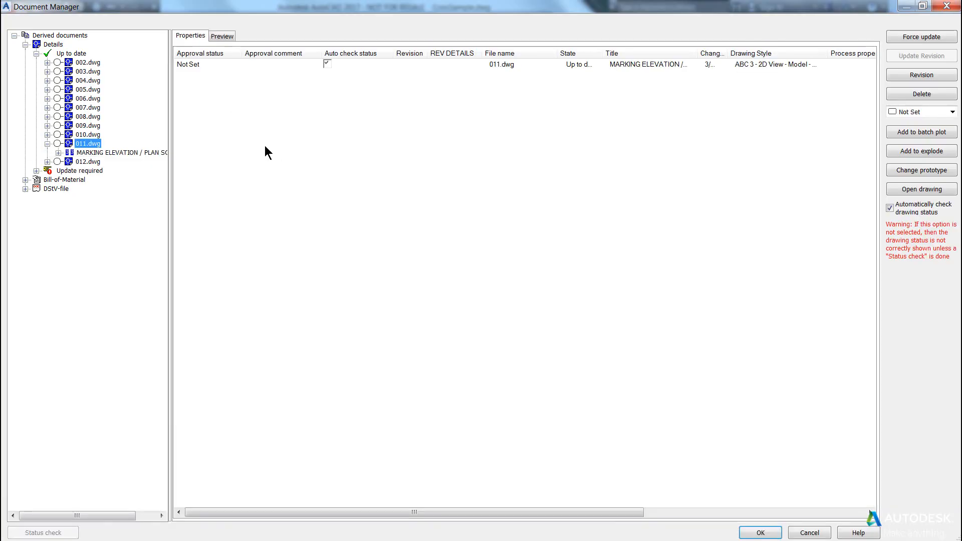
- Open detail drawing 012.dwg from the Document Manager to check the 45° column labels
{"action": "left_click", "coordinate": [88, 162]}
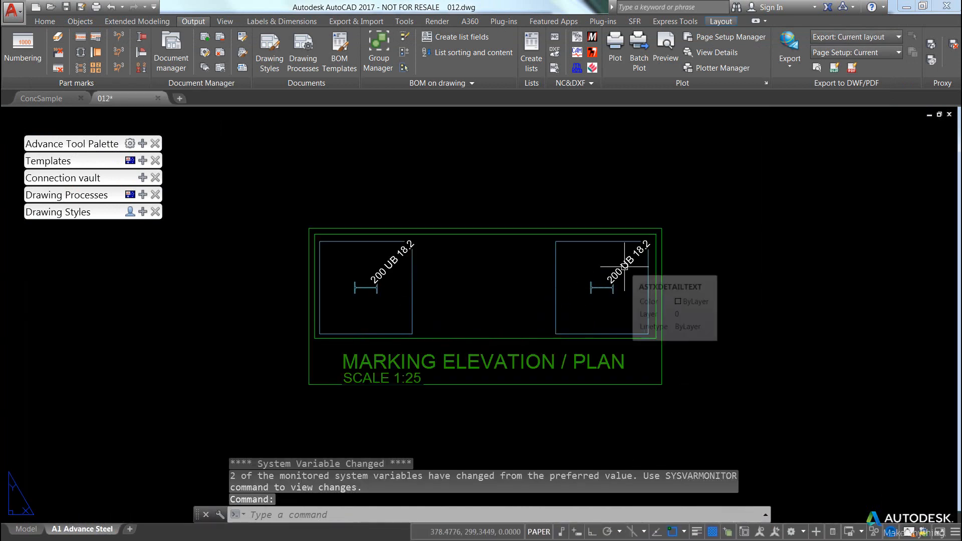
{"action": "mouse_move", "coordinate": [641, 237]}
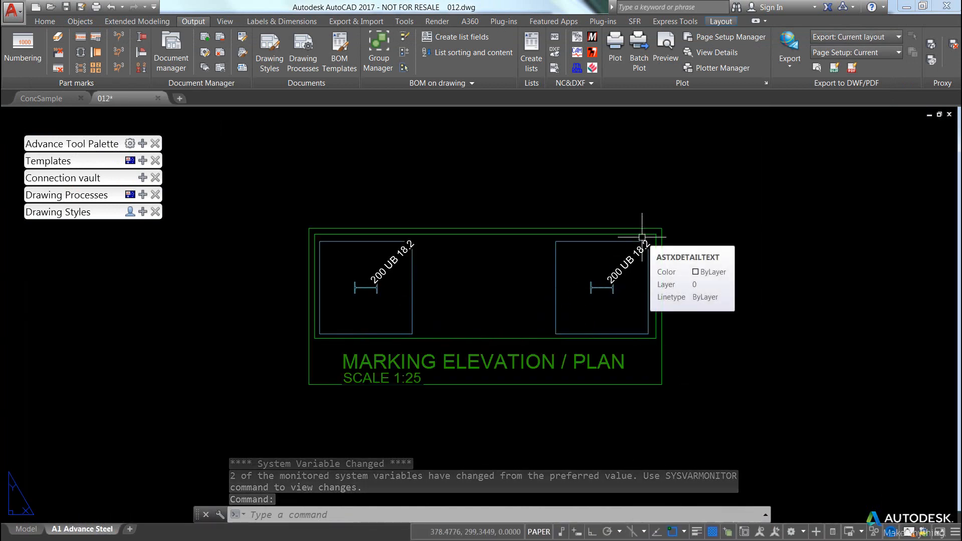
{"action": "mouse_move", "coordinate": [590, 230]}
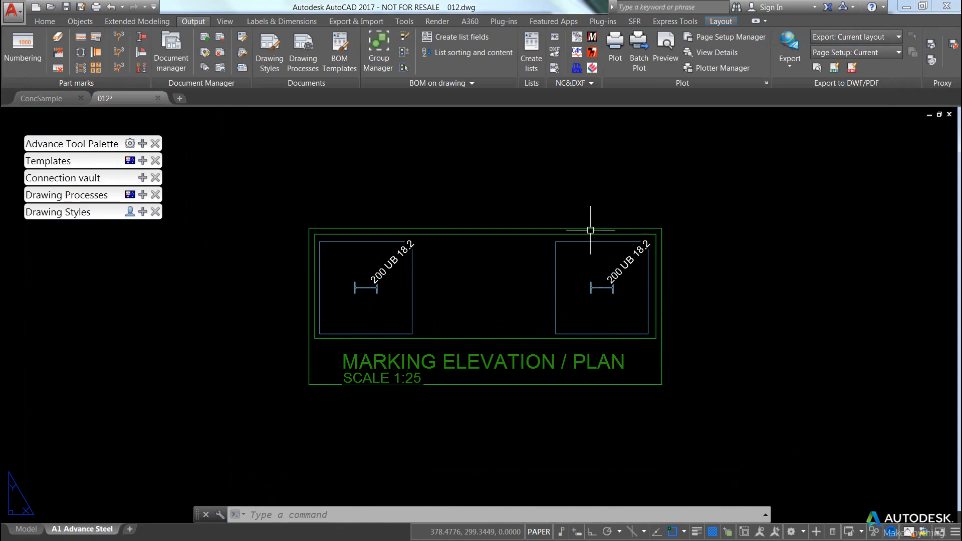